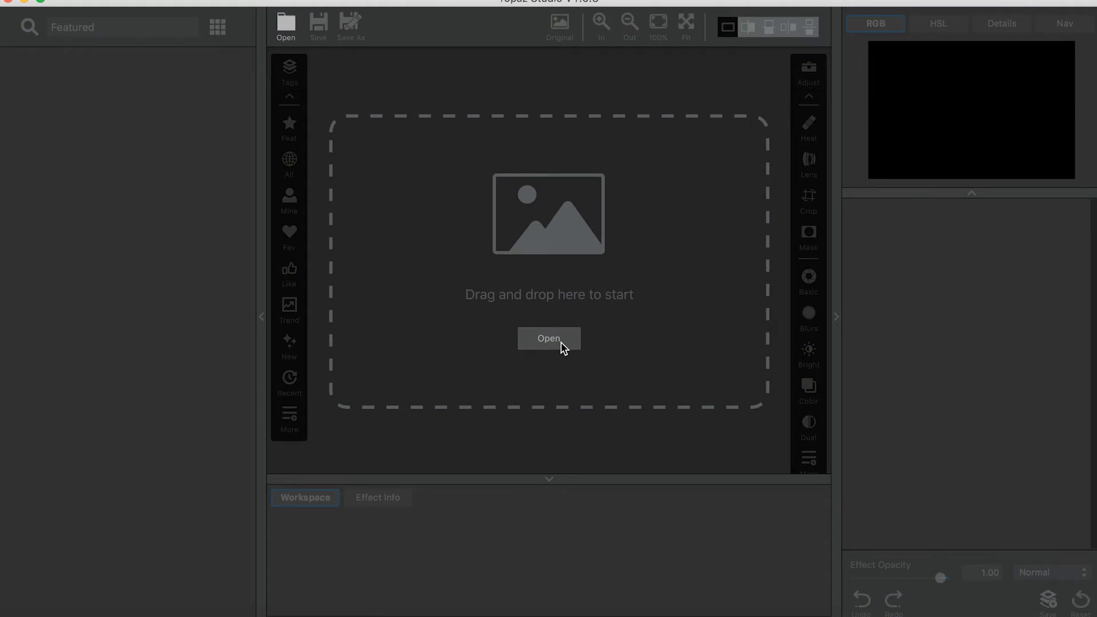
Load the 1_GrandCanyon and 2_GrandCanyon photos from the DeHaze Images folder.
{"action": "left_click", "coordinate": [548, 338]}
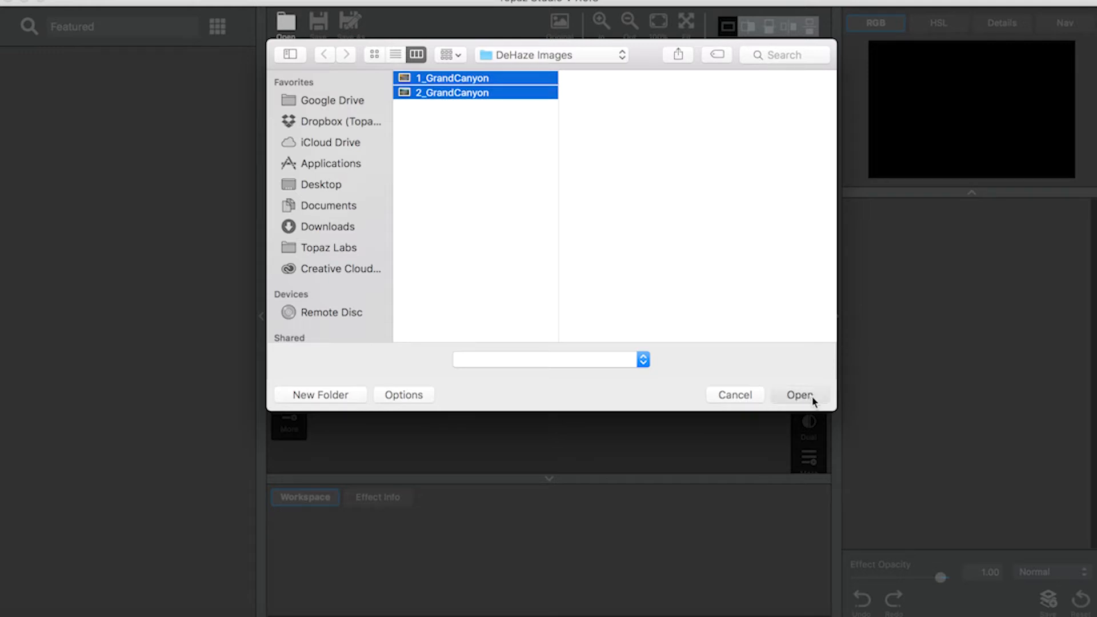
{"action": "left_click", "coordinate": [799, 394]}
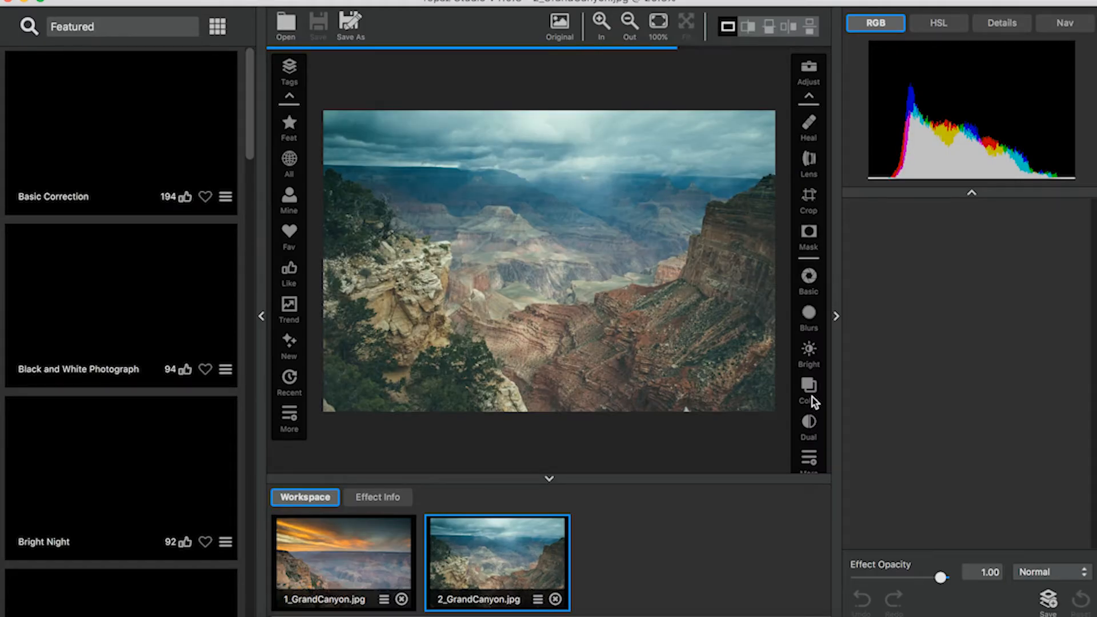
Bring the sunset 1_GrandCanyon photo into the editor and show the effects list.
{"action": "left_click", "coordinate": [336, 566]}
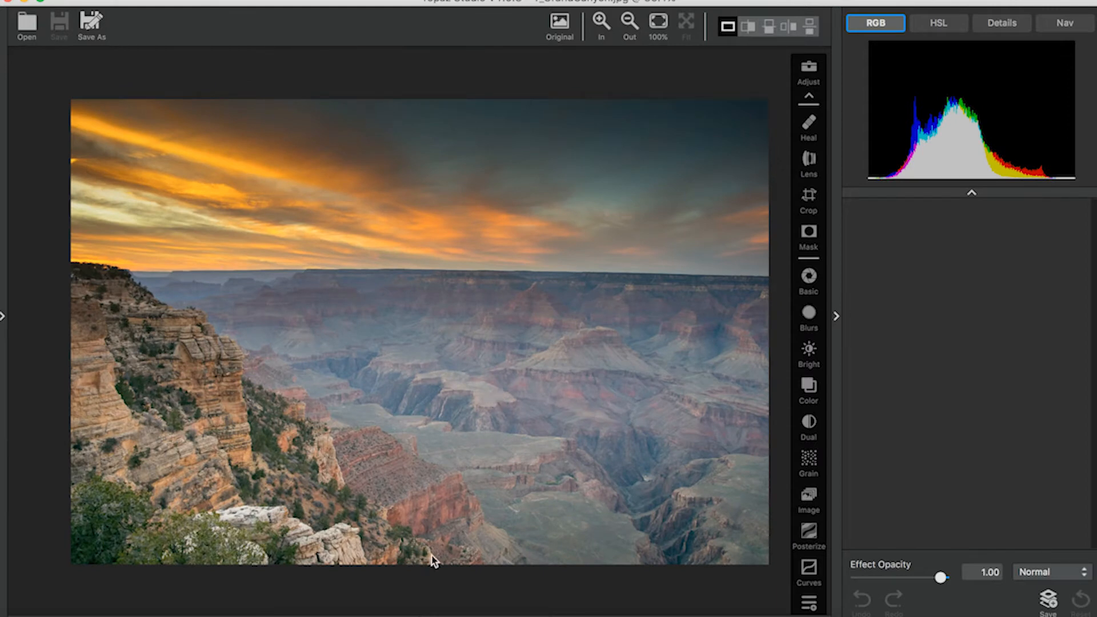
{"action": "left_click", "coordinate": [808, 599]}
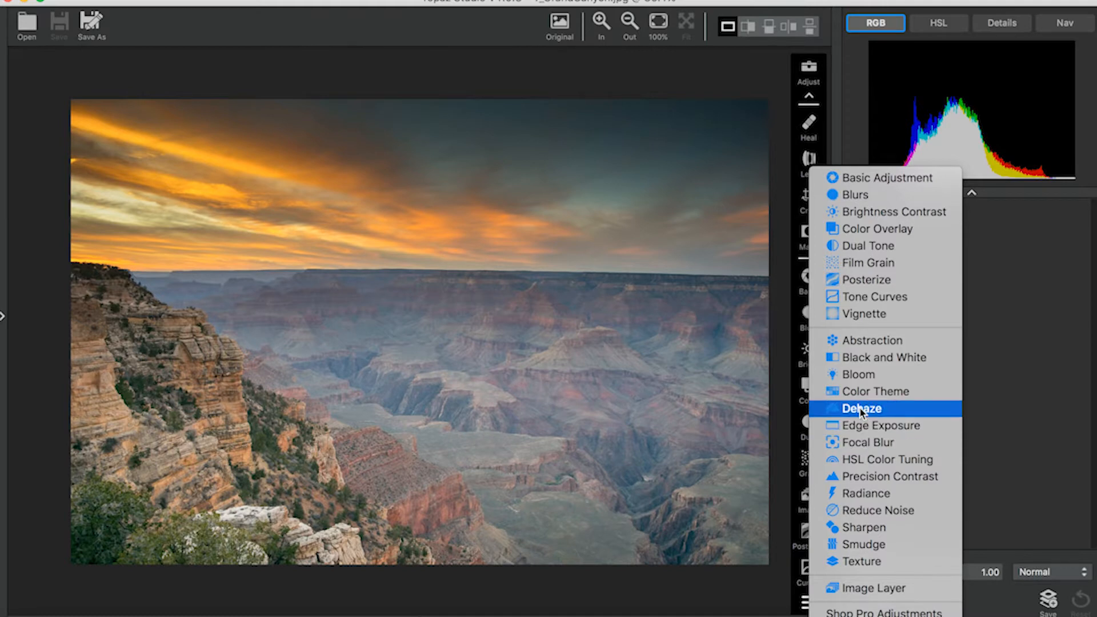
Add a Dehaze effect at Strength 0.82 and try the Suppress Artifacts slider.
{"action": "left_click", "coordinate": [862, 408]}
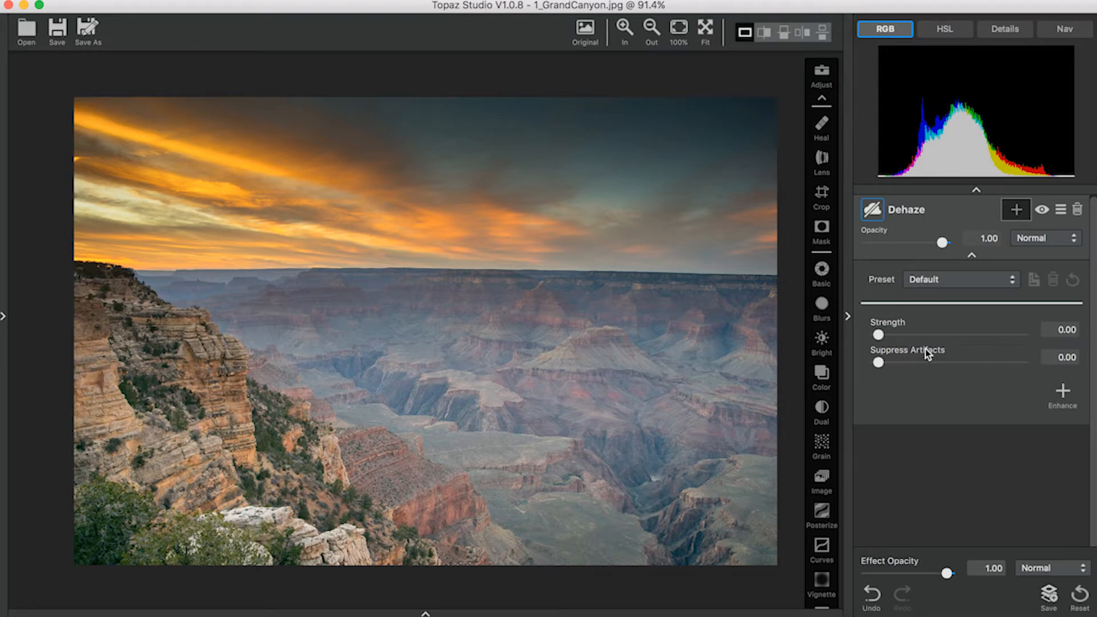
{"action": "mouse_move", "coordinate": [877, 336]}
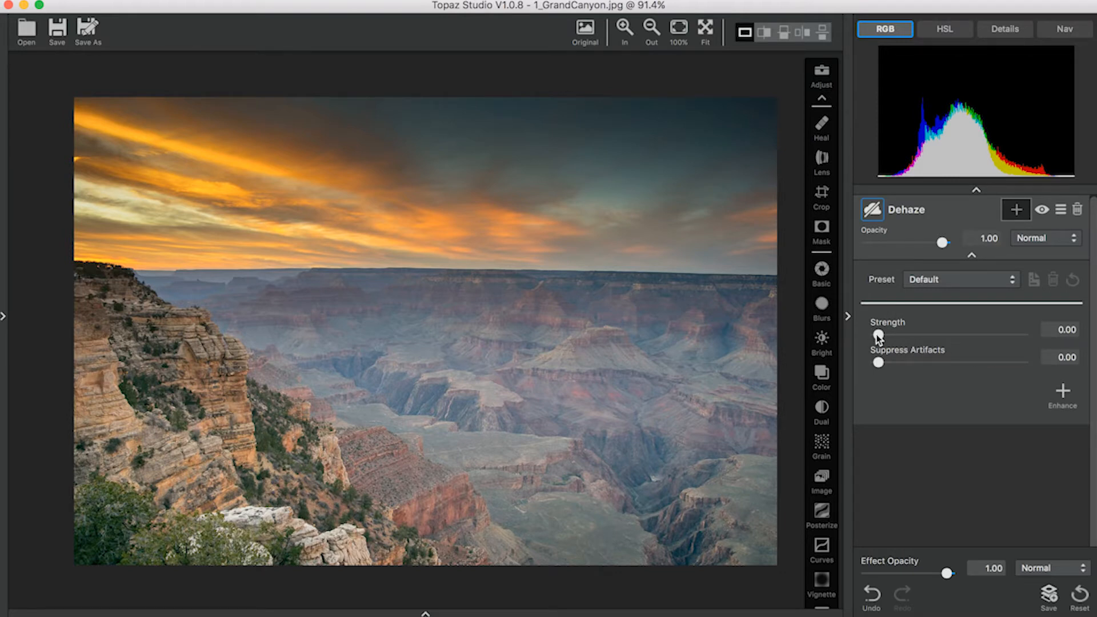
{"action": "left_click_drag", "start_coordinate": [880, 335], "coordinate": [930, 335]}
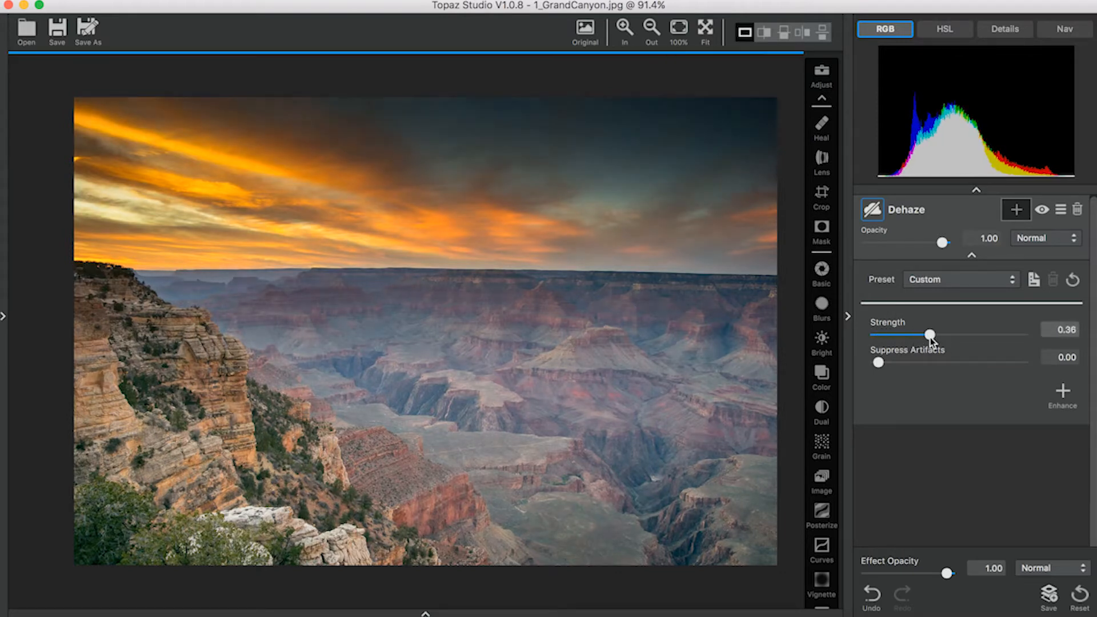
{"action": "left_click_drag", "start_coordinate": [931, 334], "coordinate": [1020, 334]}
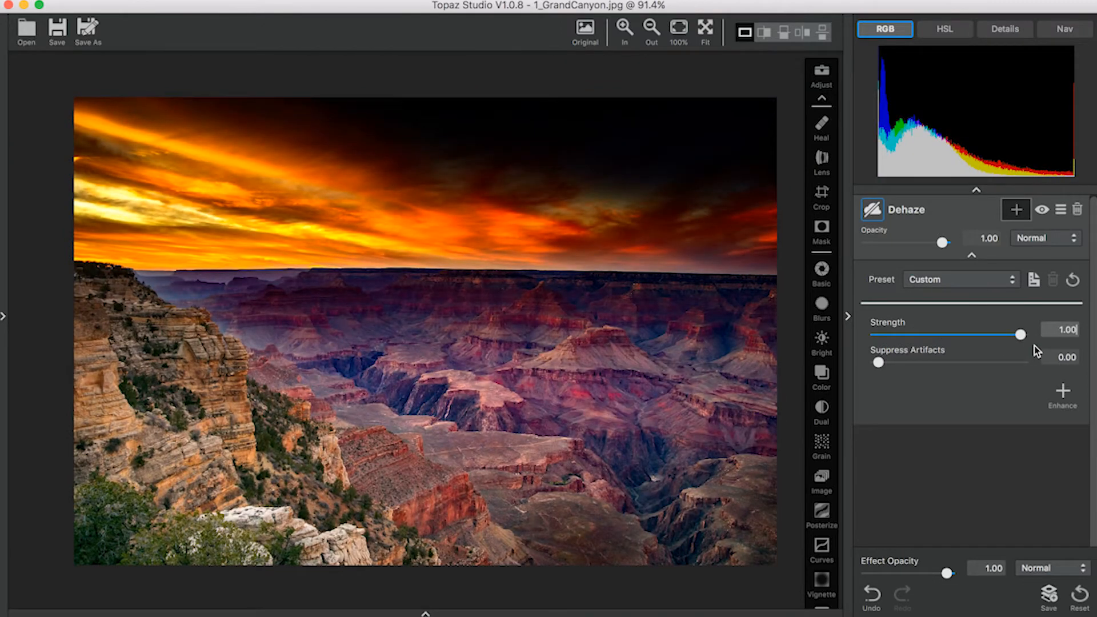
{"action": "left_click_drag", "start_coordinate": [1019, 335], "coordinate": [1000, 335]}
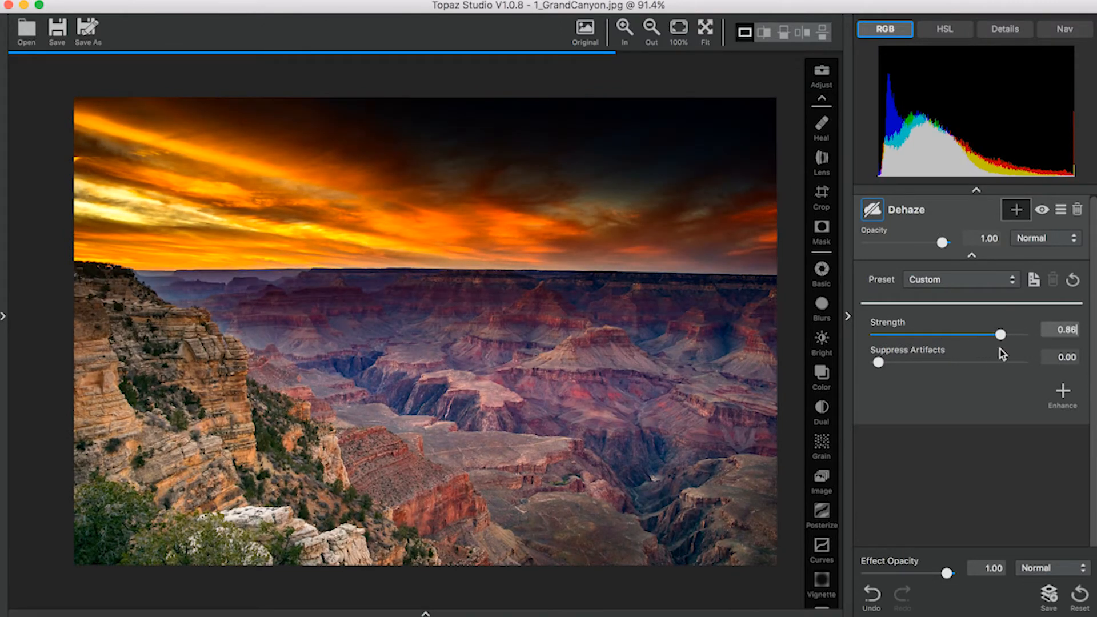
{"action": "left_click_drag", "start_coordinate": [998, 334], "coordinate": [996, 335]}
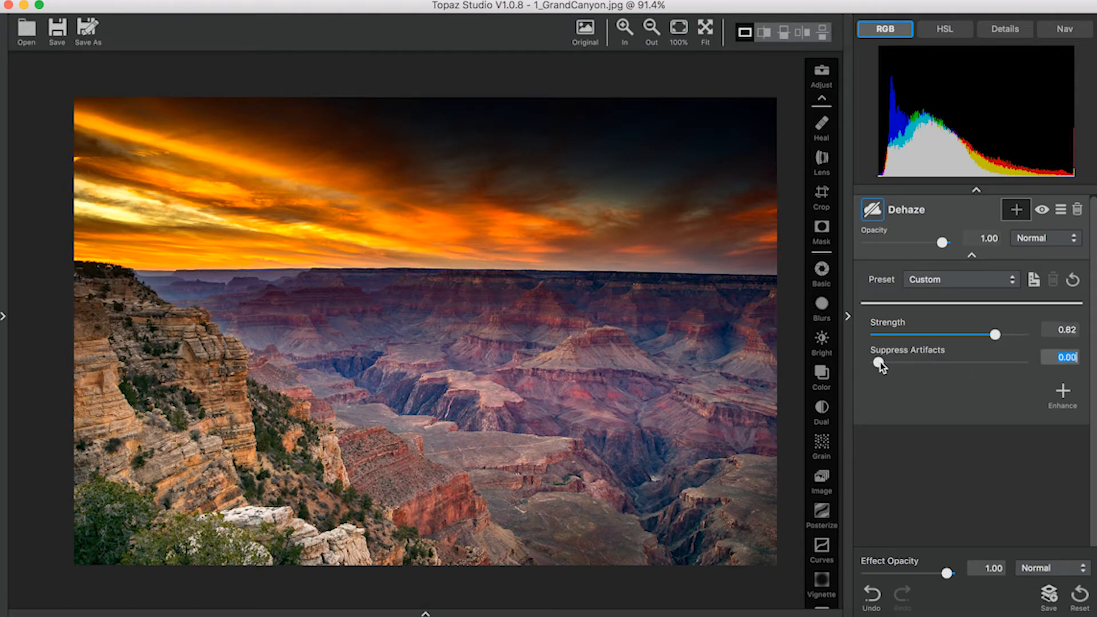
{"action": "left_click_drag", "start_coordinate": [877, 363], "coordinate": [915, 364]}
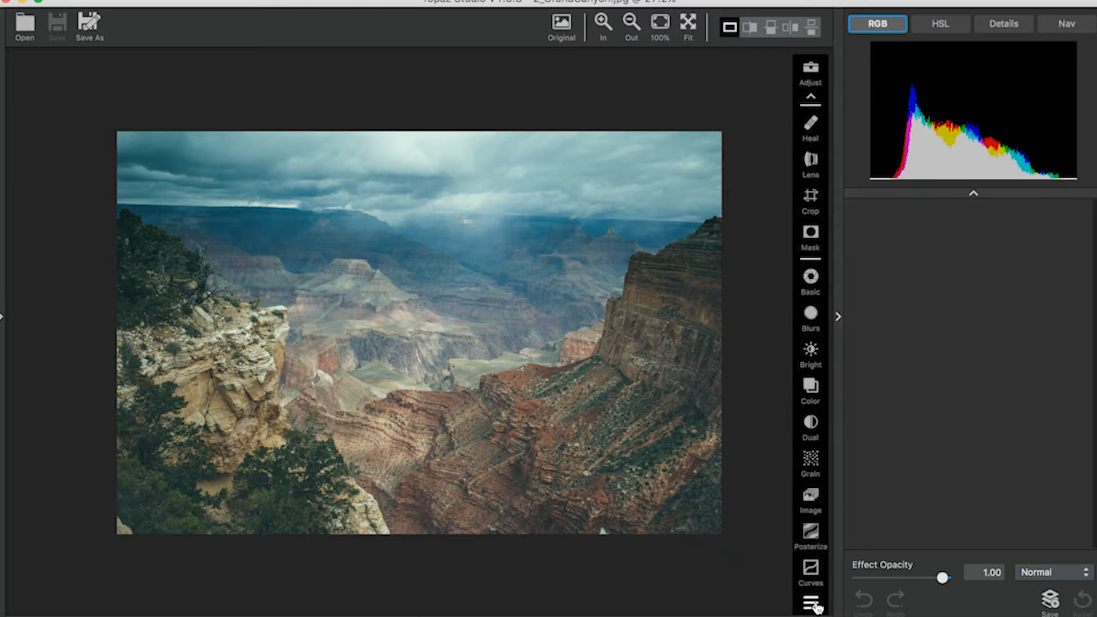
Add a default Dehaze effect to the stormy Grand Canyon photo.
{"action": "left_click", "coordinate": [809, 606]}
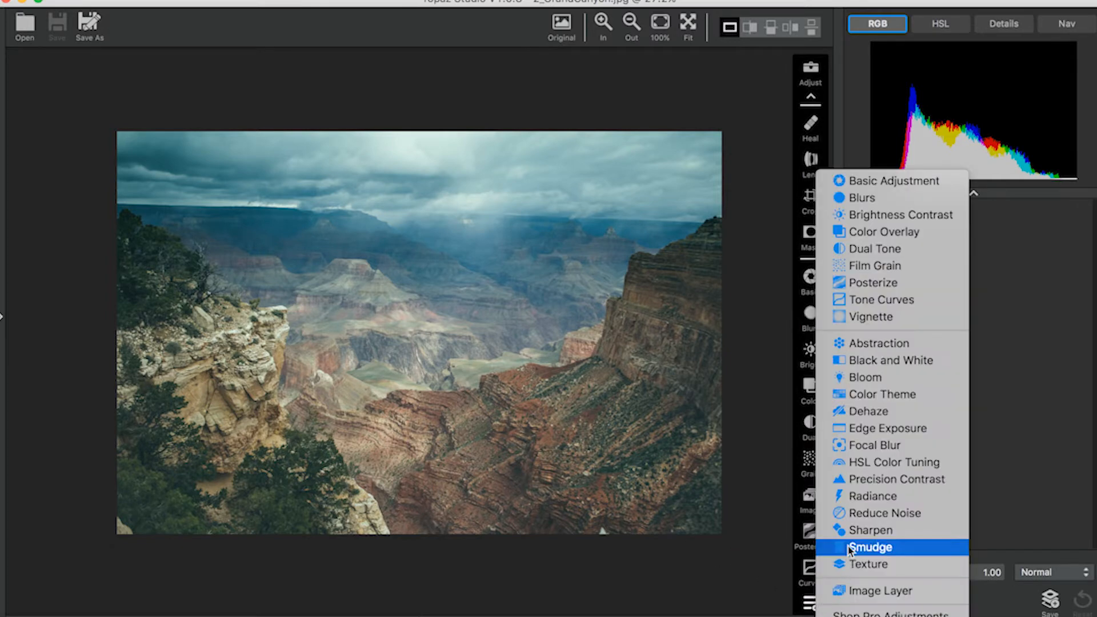
{"action": "mouse_move", "coordinate": [868, 411]}
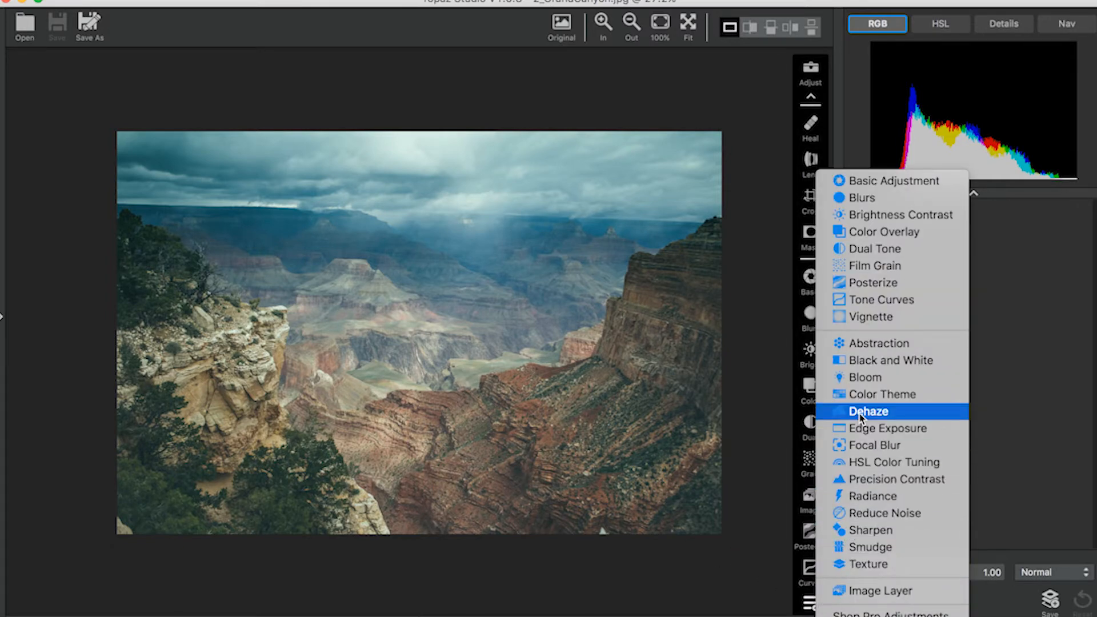
{"action": "left_click", "coordinate": [868, 411]}
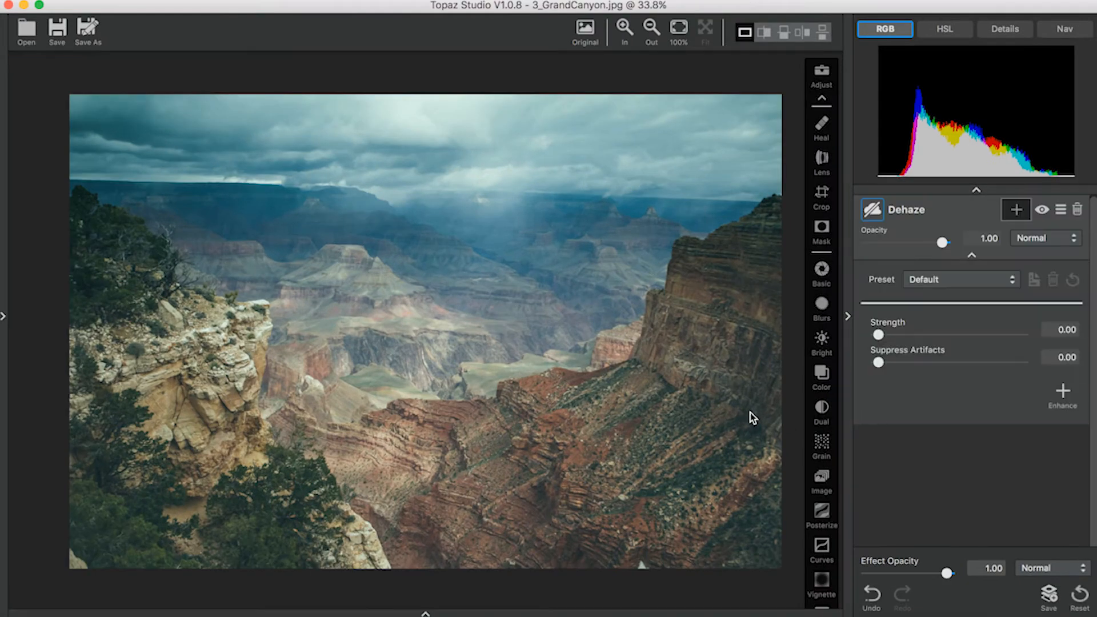
{"action": "mouse_move", "coordinate": [389, 256]}
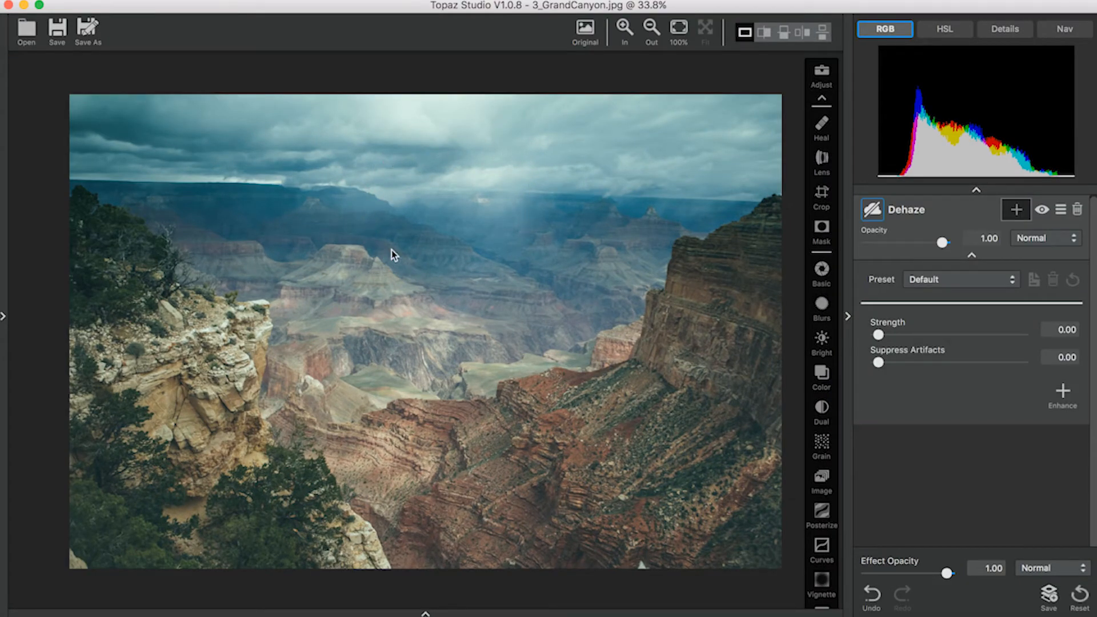
{"action": "mouse_move", "coordinate": [479, 466]}
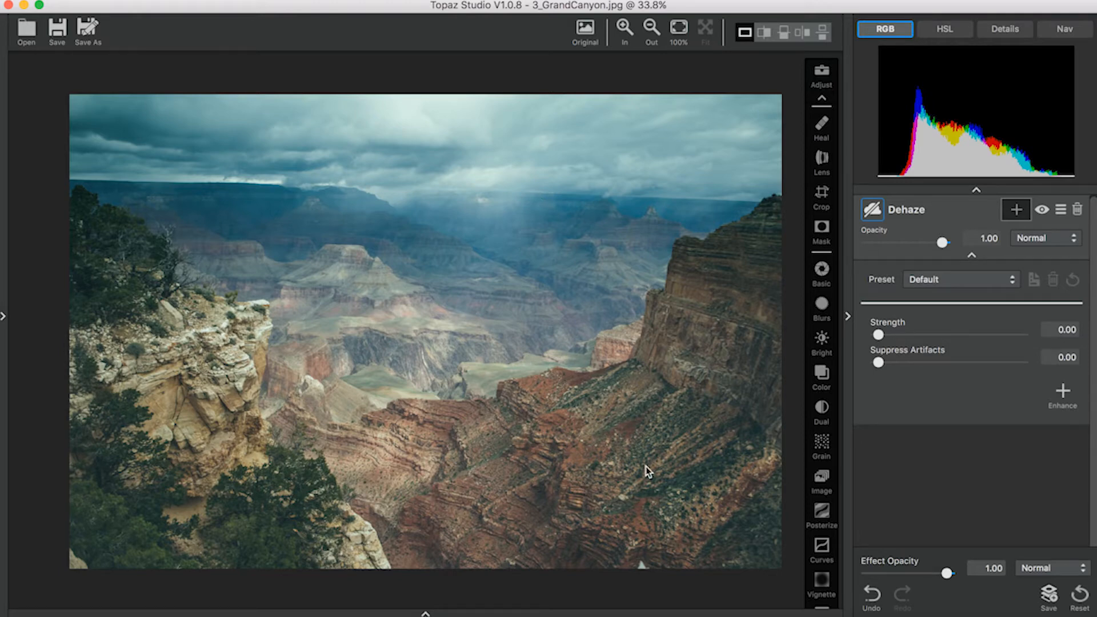
Set the stormy photo's Dehaze to Strength 0.79 and Suppress Artifacts 0.29.
{"action": "left_click_drag", "start_coordinate": [879, 335], "coordinate": [913, 335]}
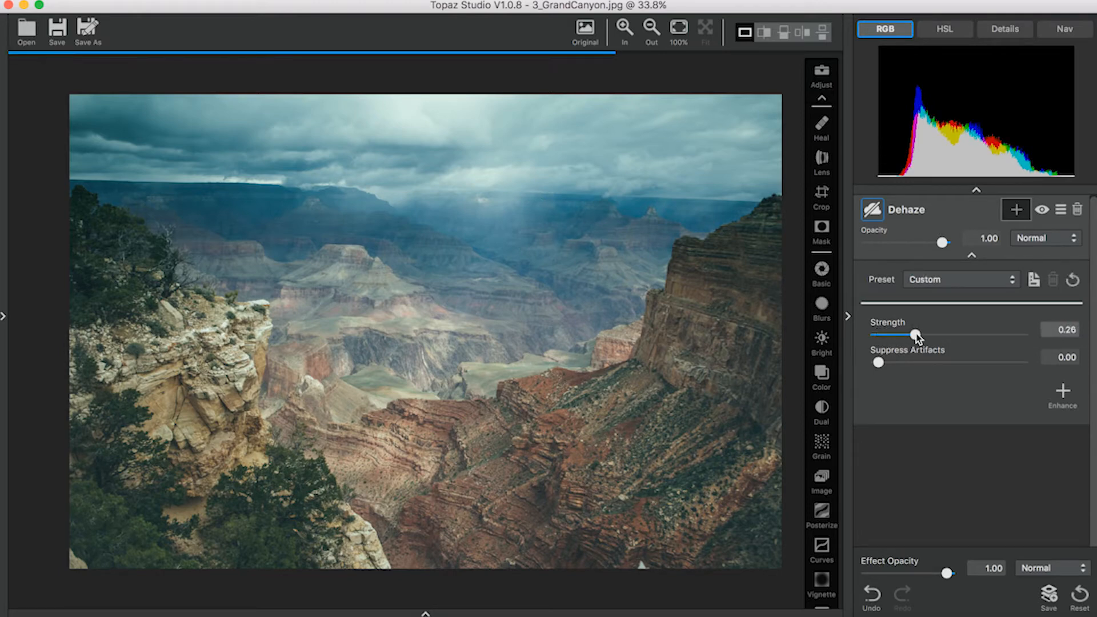
{"action": "left_click_drag", "start_coordinate": [914, 335], "coordinate": [1010, 334]}
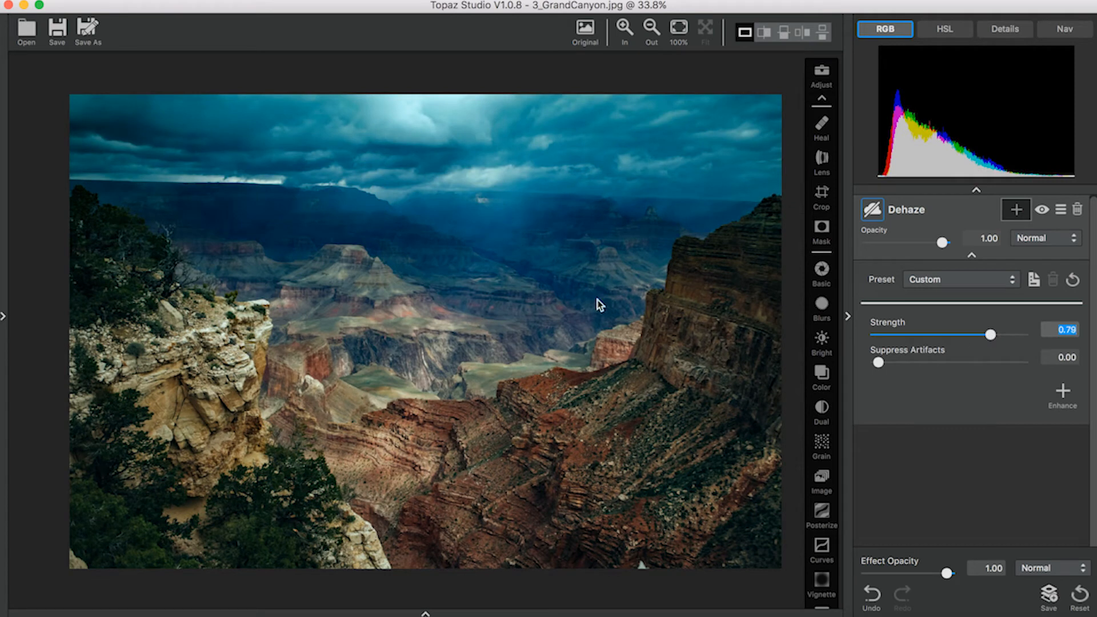
{"action": "mouse_move", "coordinate": [850, 336]}
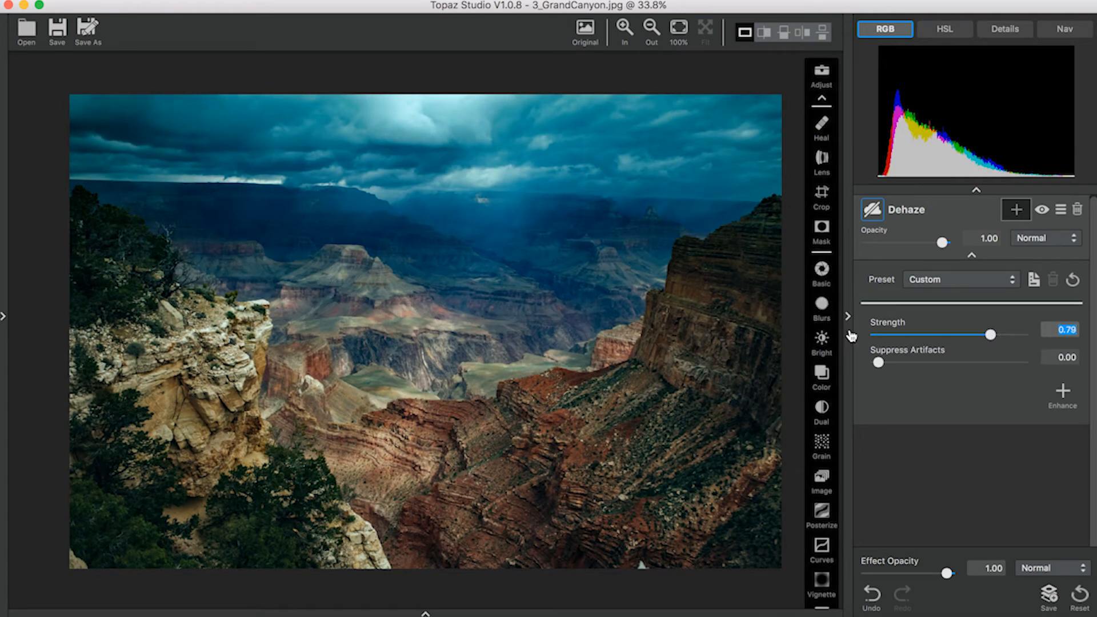
{"action": "left_click_drag", "start_coordinate": [878, 363], "coordinate": [907, 363]}
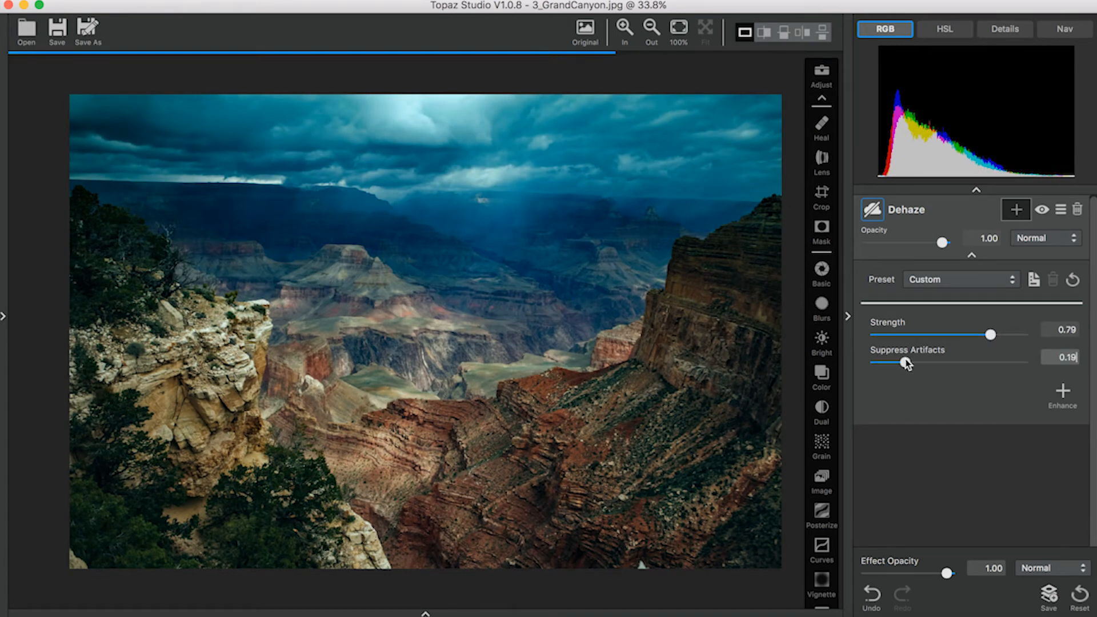
{"action": "left_click_drag", "start_coordinate": [907, 362], "coordinate": [921, 362]}
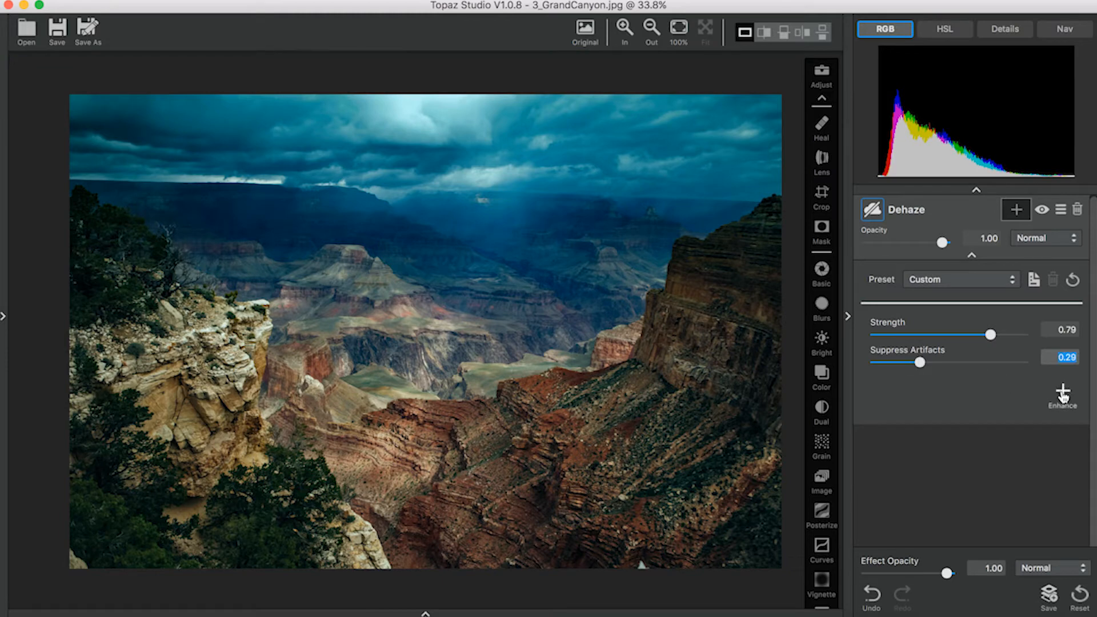
Add a Basic Adjustment with saturation around -0.36, then a Dehaze effect above it.
{"action": "left_click", "coordinate": [1062, 390]}
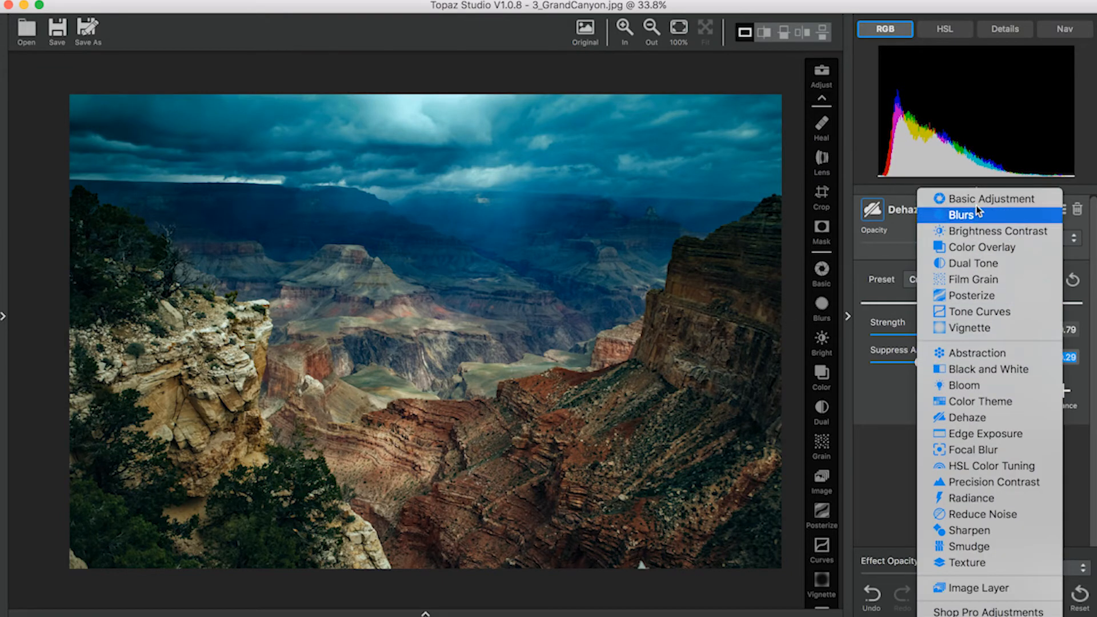
{"action": "mouse_move", "coordinate": [980, 199]}
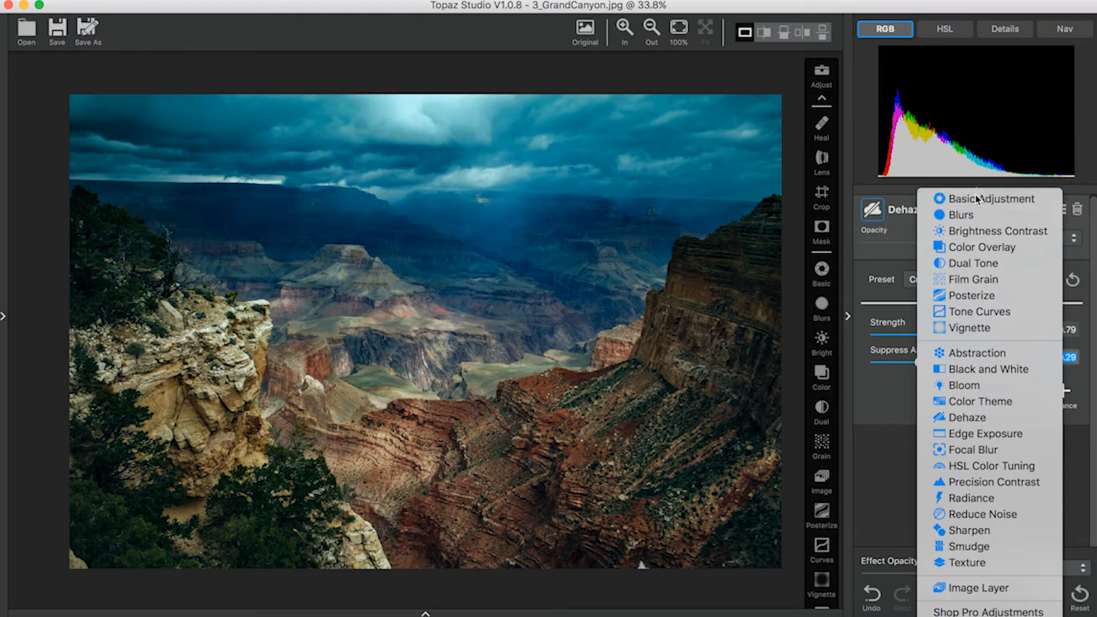
{"action": "left_click", "coordinate": [988, 199]}
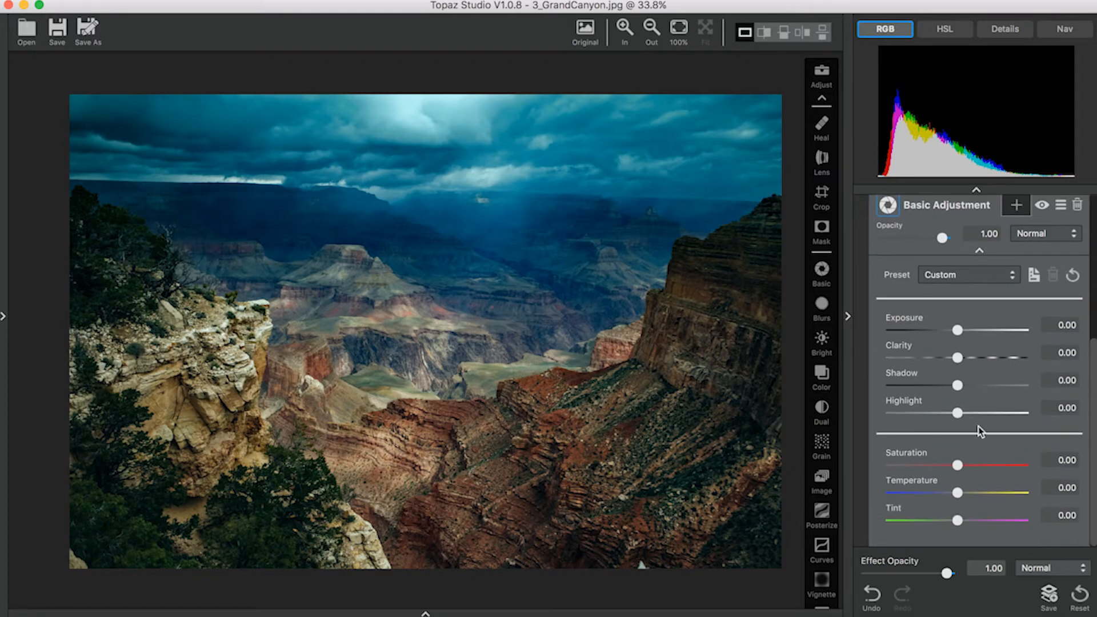
{"action": "left_click_drag", "start_coordinate": [976, 465], "coordinate": [937, 465]}
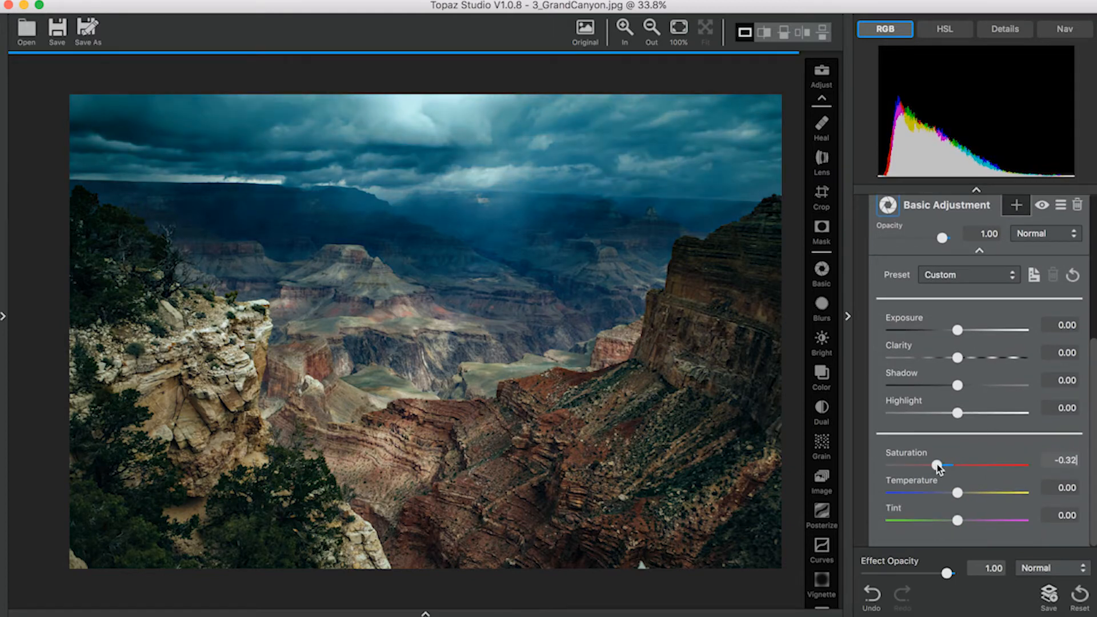
{"action": "left_click_drag", "start_coordinate": [941, 466], "coordinate": [936, 467]}
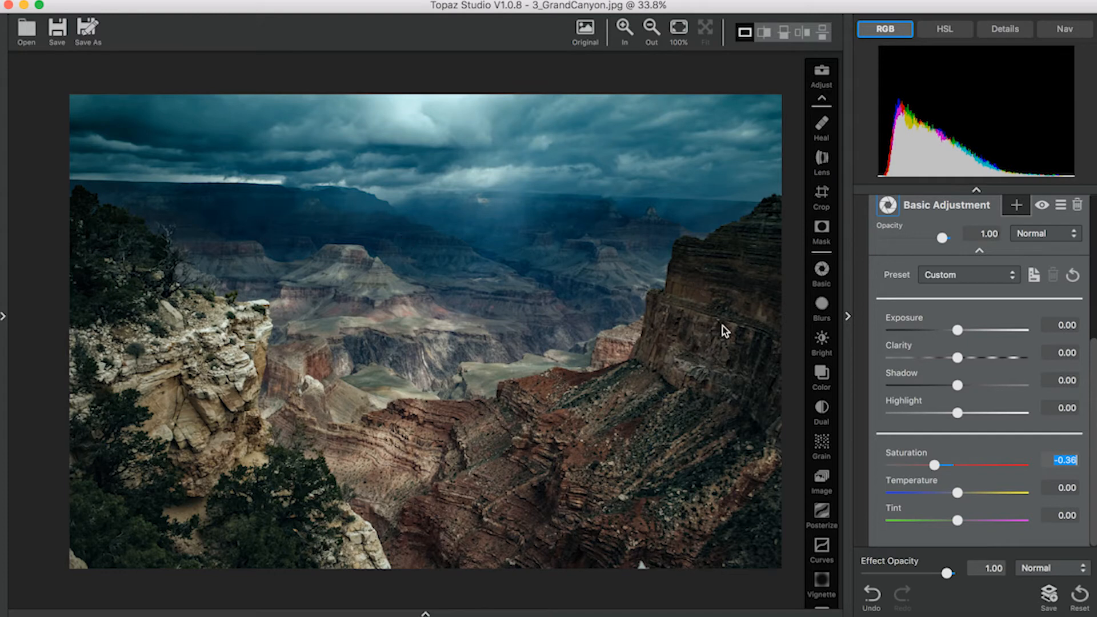
{"action": "mouse_move", "coordinate": [330, 145]}
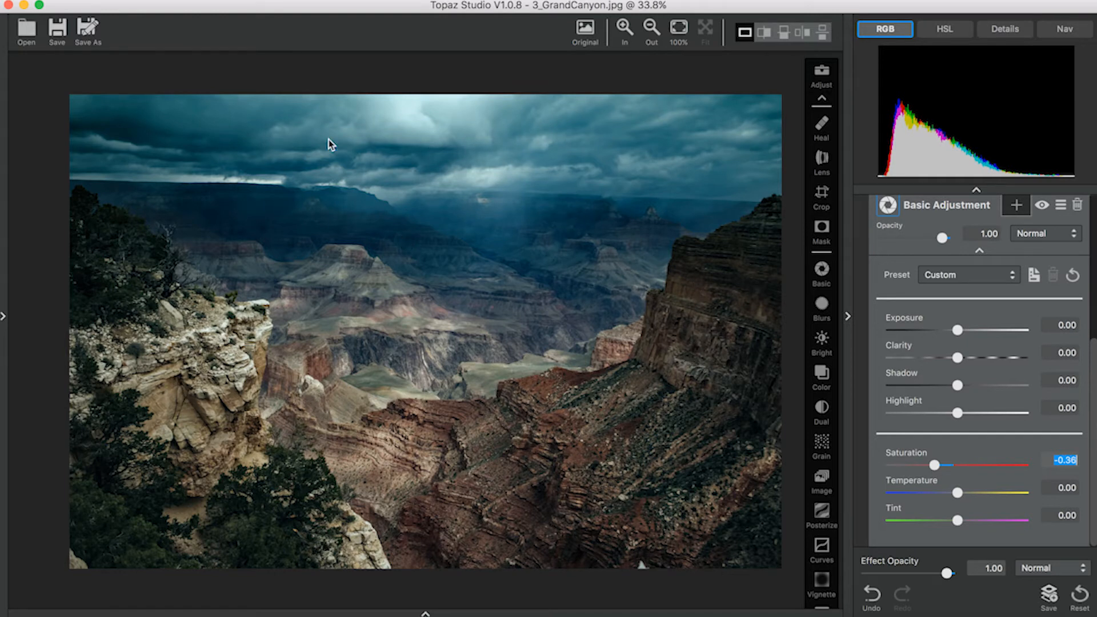
{"action": "mouse_move", "coordinate": [864, 405]}
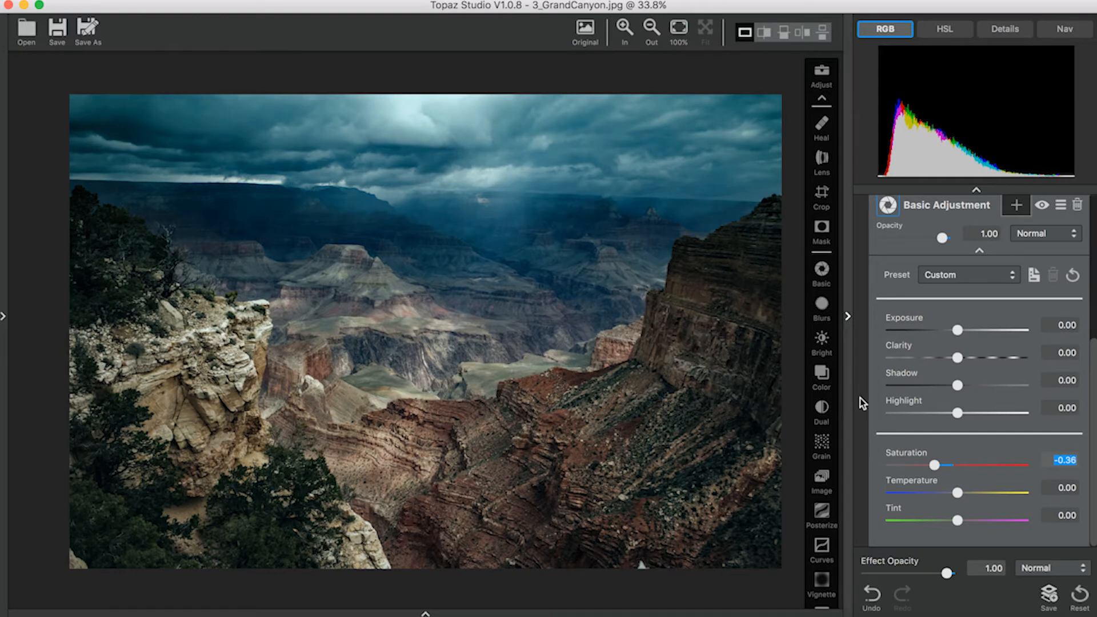
{"action": "left_click", "coordinate": [1014, 206]}
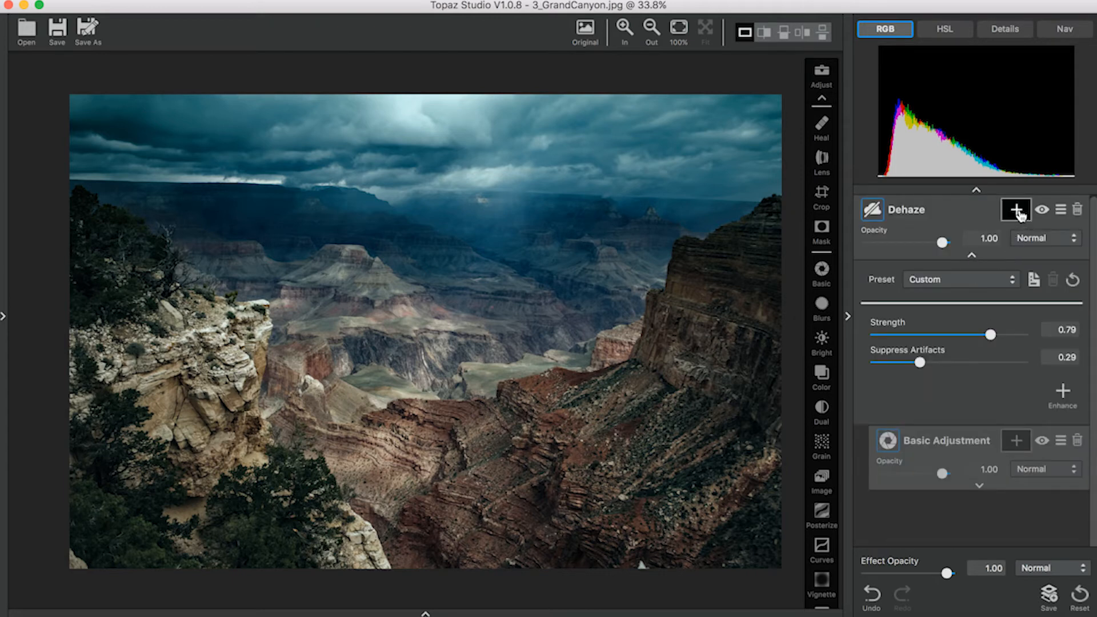
Brush-mask the Dehaze off the canyon cliffs and foreground so it affects only the sky.
{"action": "left_click", "coordinate": [1014, 210]}
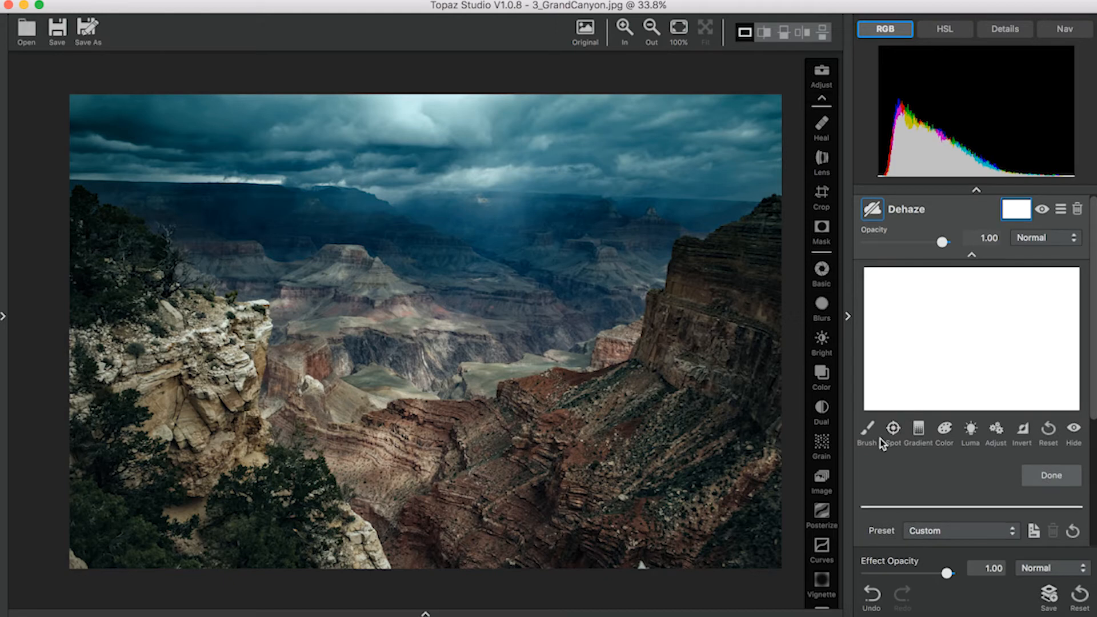
{"action": "left_click", "coordinate": [867, 429]}
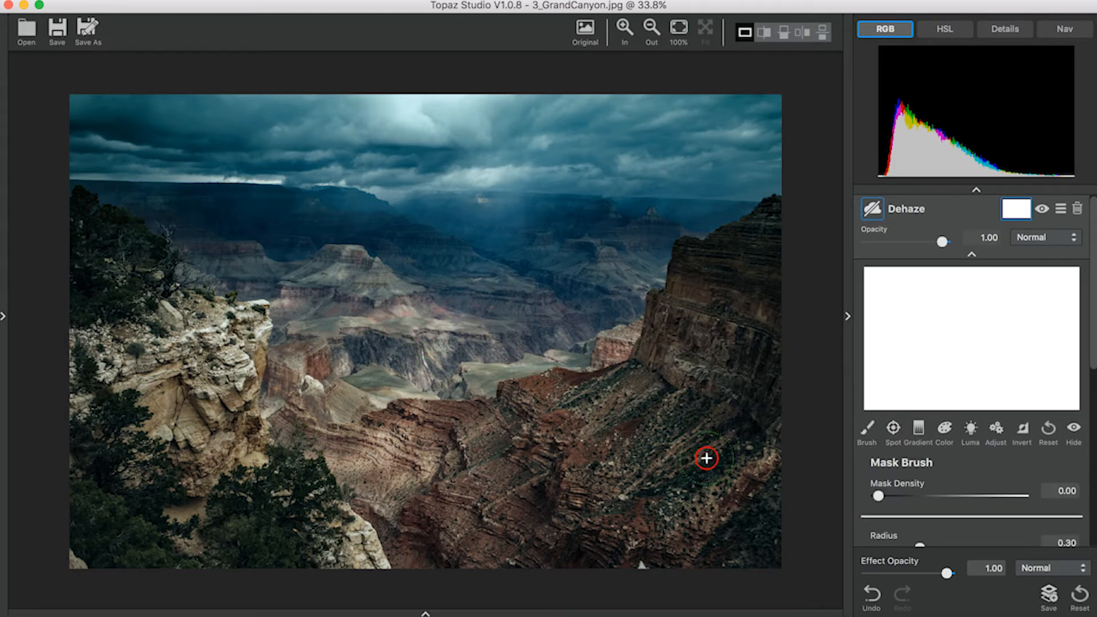
{"action": "left_click_drag", "start_coordinate": [706, 458], "coordinate": [643, 474]}
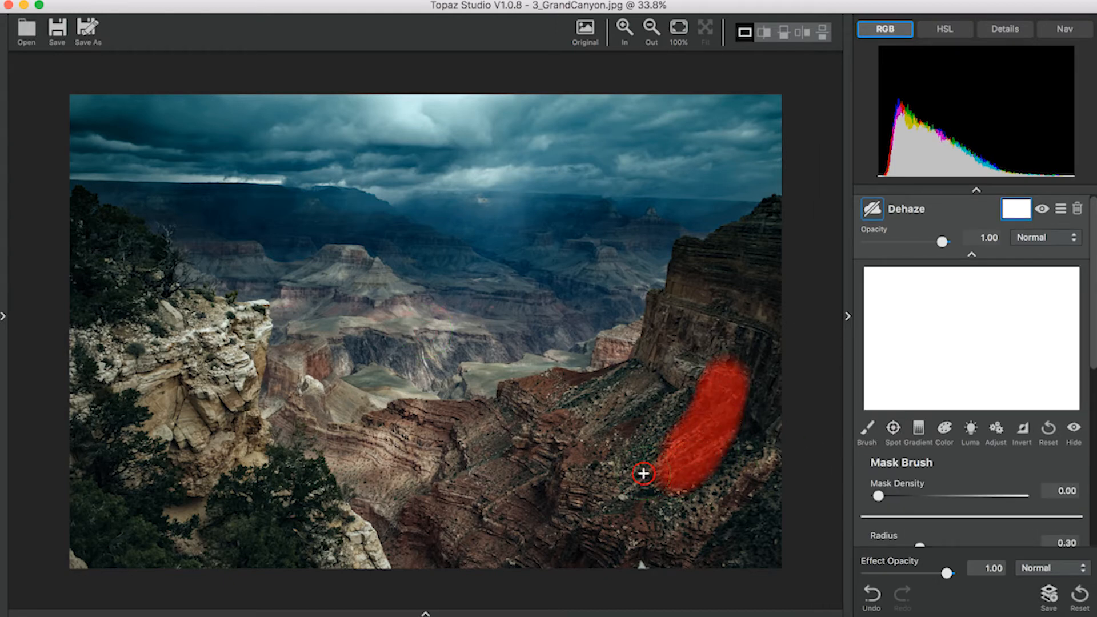
{"action": "left_click_drag", "start_coordinate": [642, 474], "coordinate": [765, 557]}
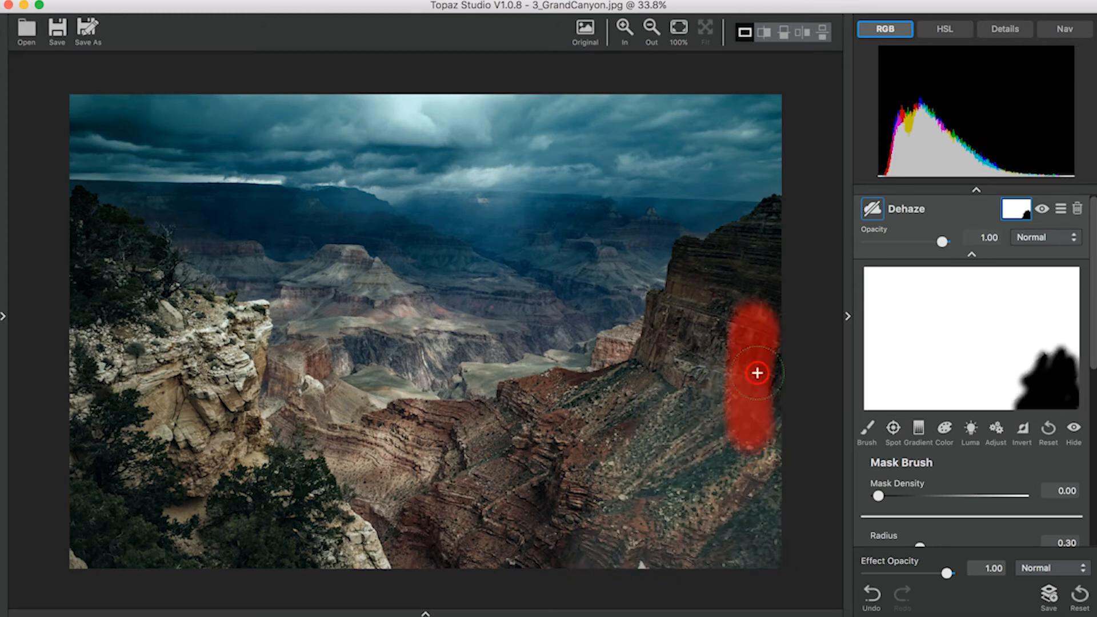
{"action": "left_click_drag", "start_coordinate": [756, 372], "coordinate": [684, 264]}
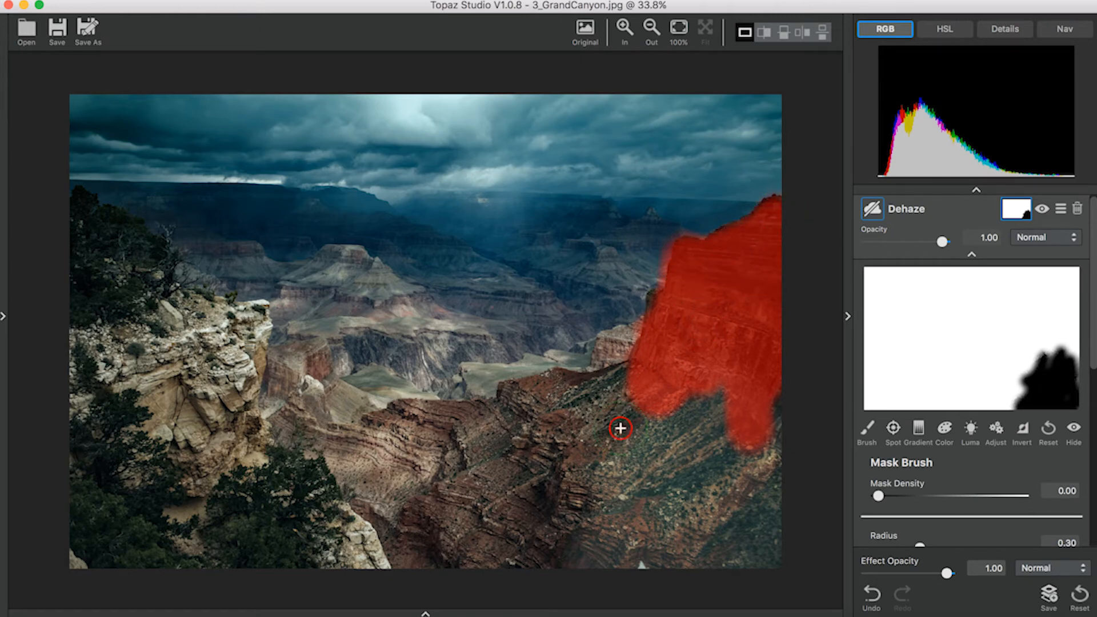
{"action": "left_click_drag", "start_coordinate": [620, 427], "coordinate": [237, 545]}
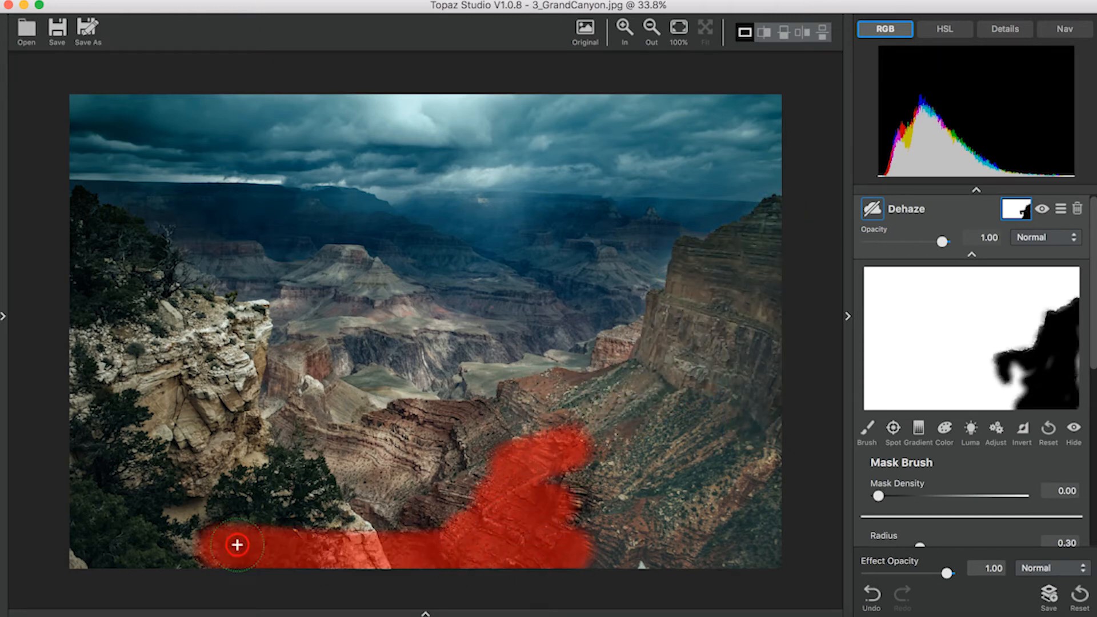
{"action": "left_click_drag", "start_coordinate": [236, 544], "coordinate": [348, 460]}
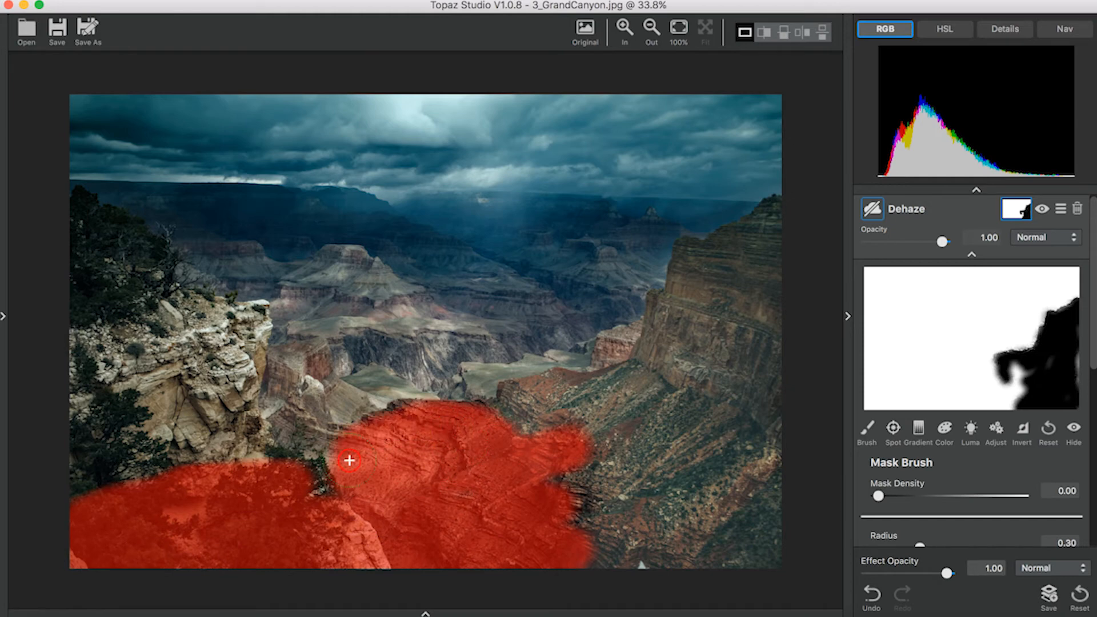
{"action": "left_click_drag", "start_coordinate": [348, 459], "coordinate": [111, 240]}
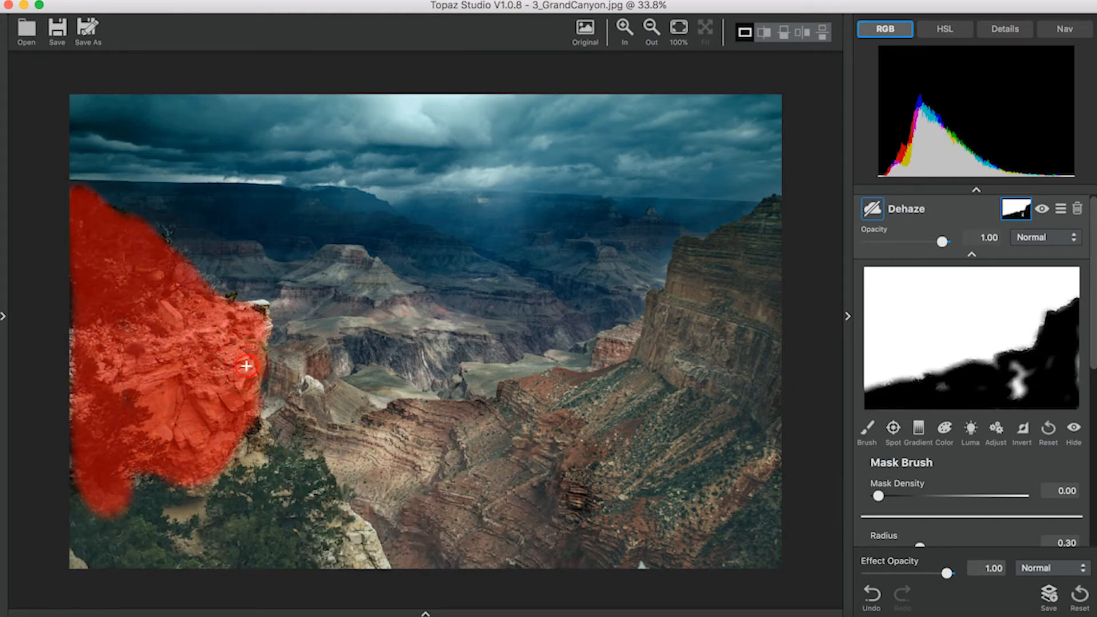
{"action": "left_click_drag", "start_coordinate": [245, 367], "coordinate": [394, 432]}
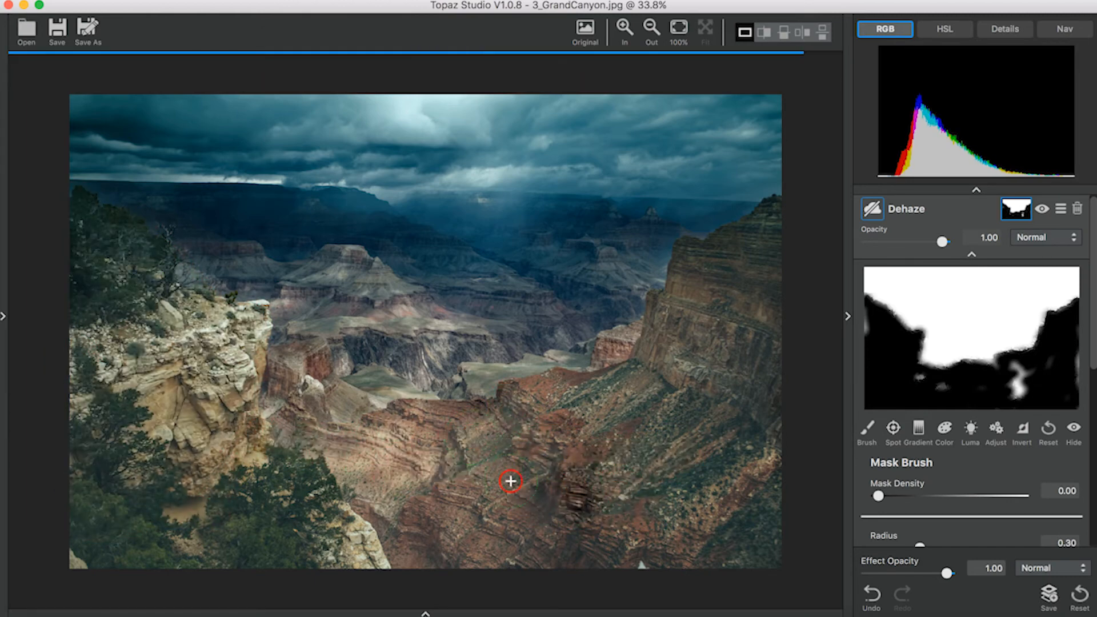
{"action": "left_click_drag", "start_coordinate": [510, 481], "coordinate": [765, 501]}
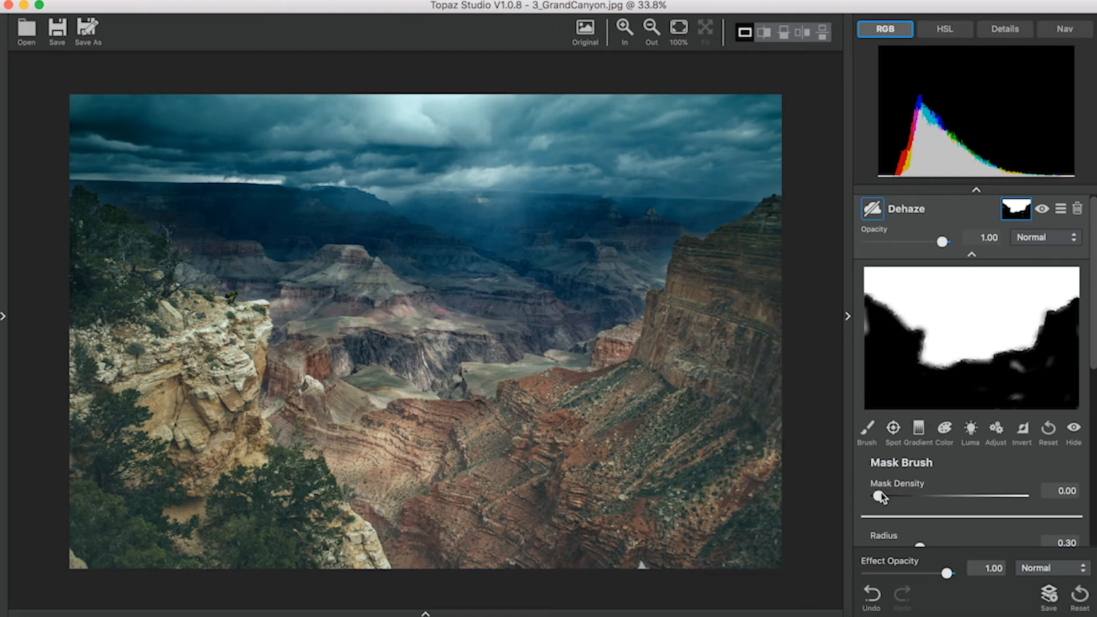
{"action": "left_click_drag", "start_coordinate": [881, 495], "coordinate": [1022, 494]}
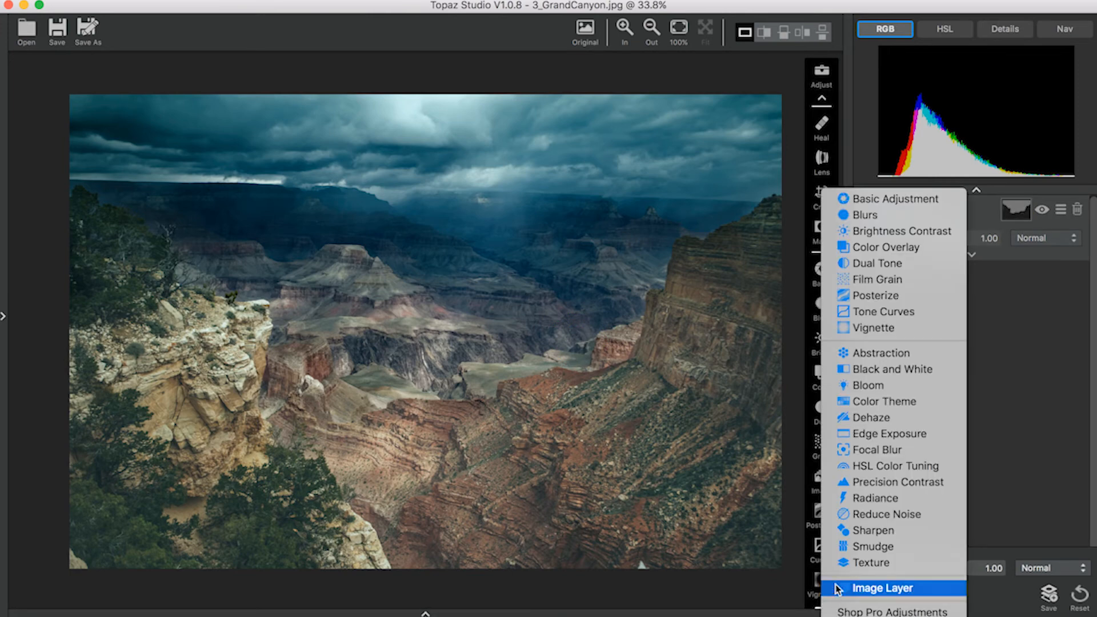
Add a second Dehaze effect and raise its strength.
{"action": "left_click", "coordinate": [870, 417]}
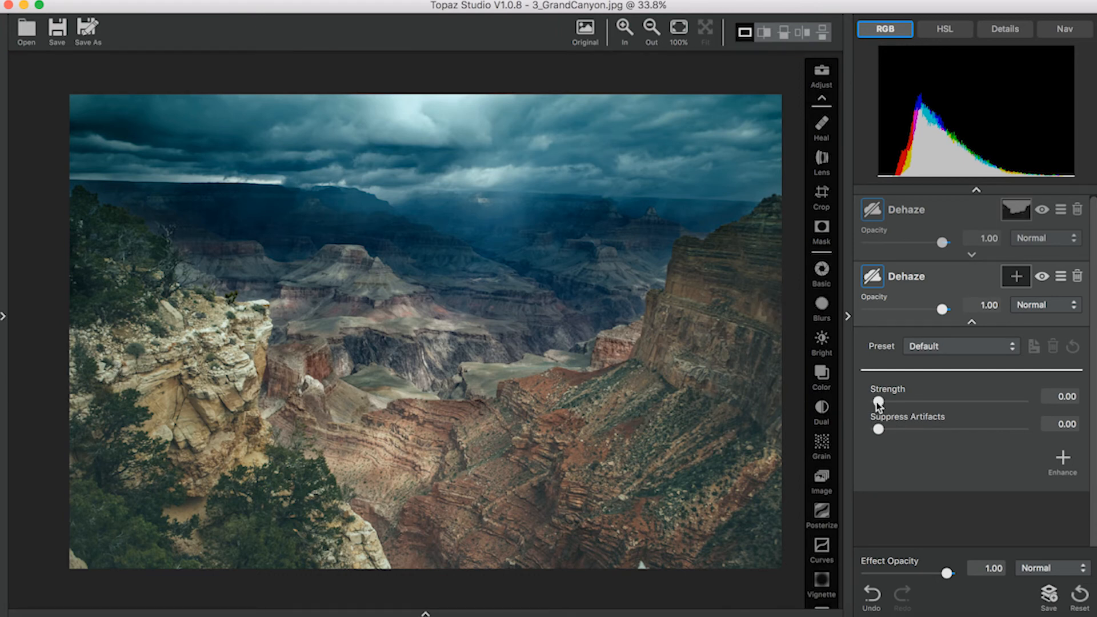
{"action": "left_click_drag", "start_coordinate": [879, 402], "coordinate": [899, 402]}
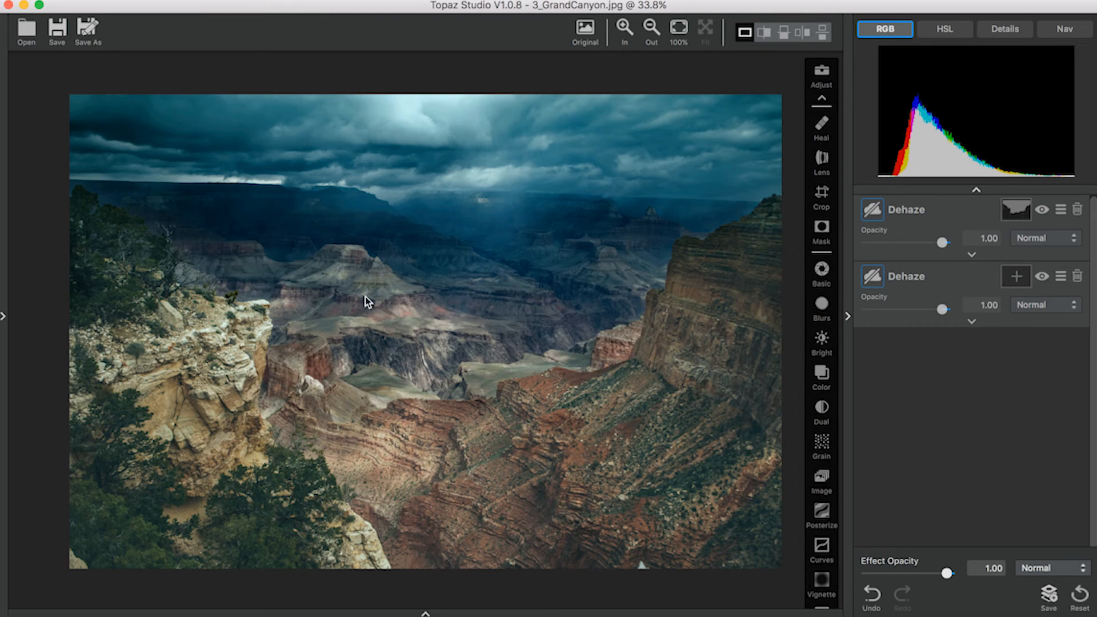
{"action": "mouse_move", "coordinate": [546, 258]}
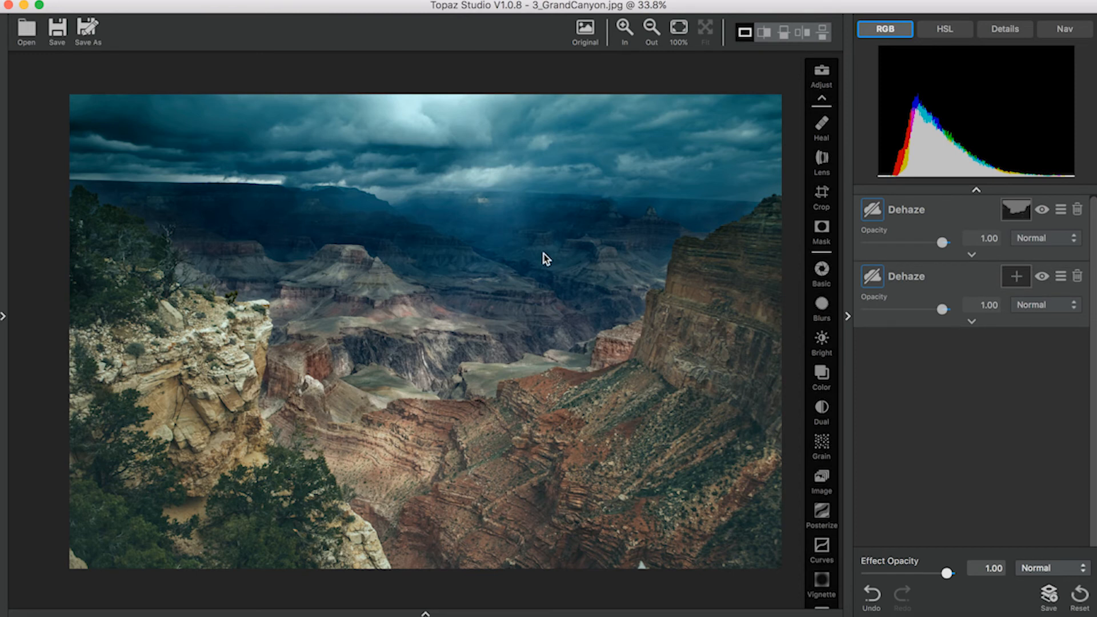
{"action": "mouse_move", "coordinate": [1060, 211]}
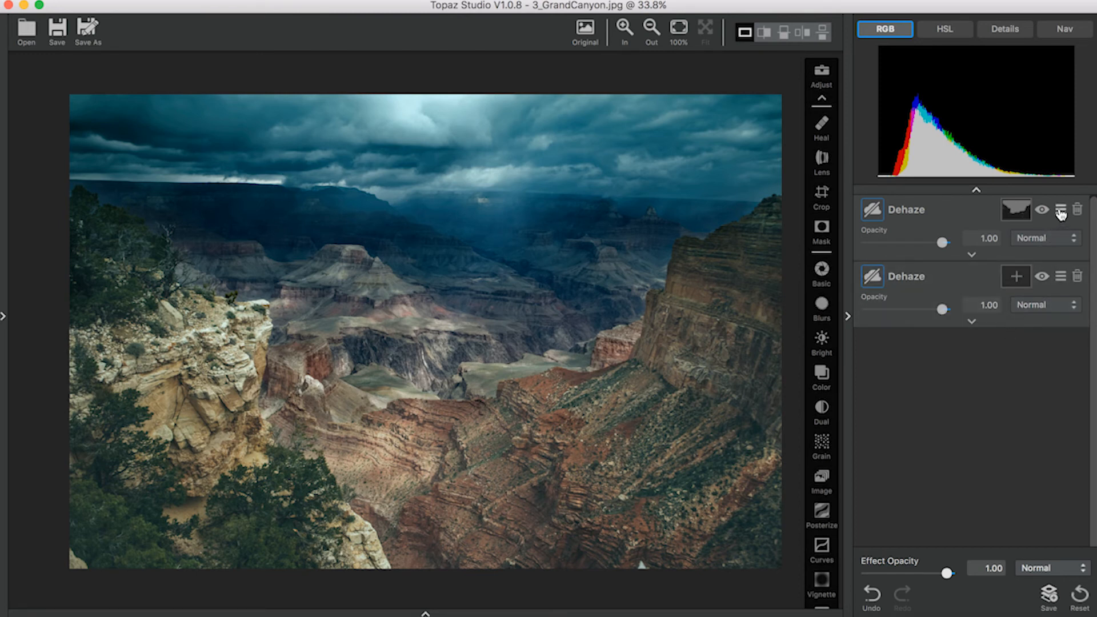
Copy the first Dehaze's sky mask and paste it onto the second Dehaze.
{"action": "left_click", "coordinate": [1060, 209]}
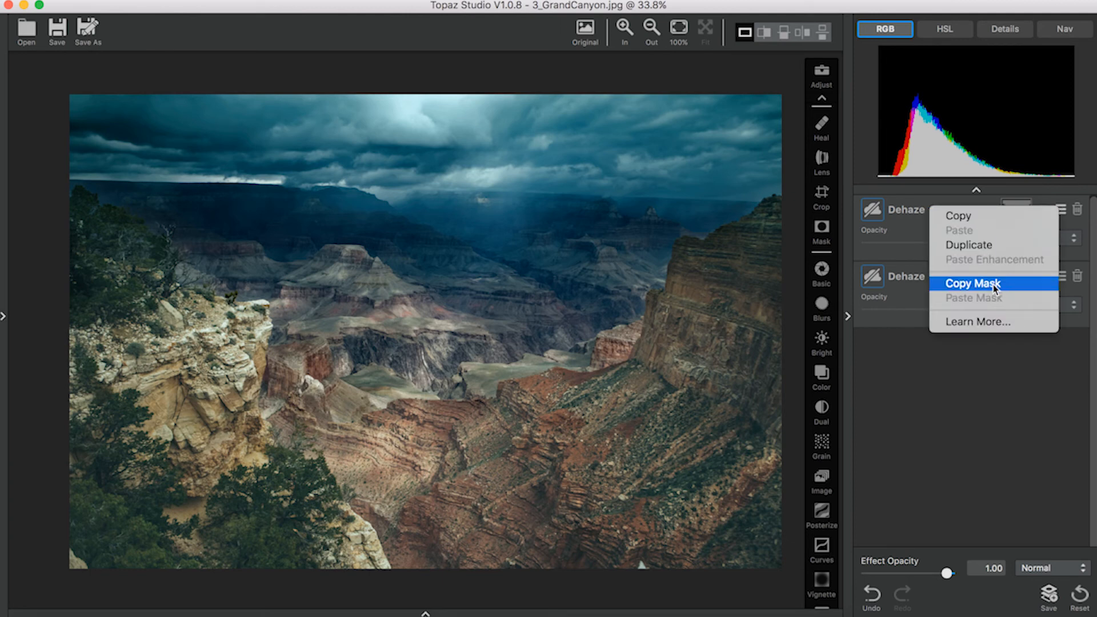
{"action": "left_click", "coordinate": [974, 284]}
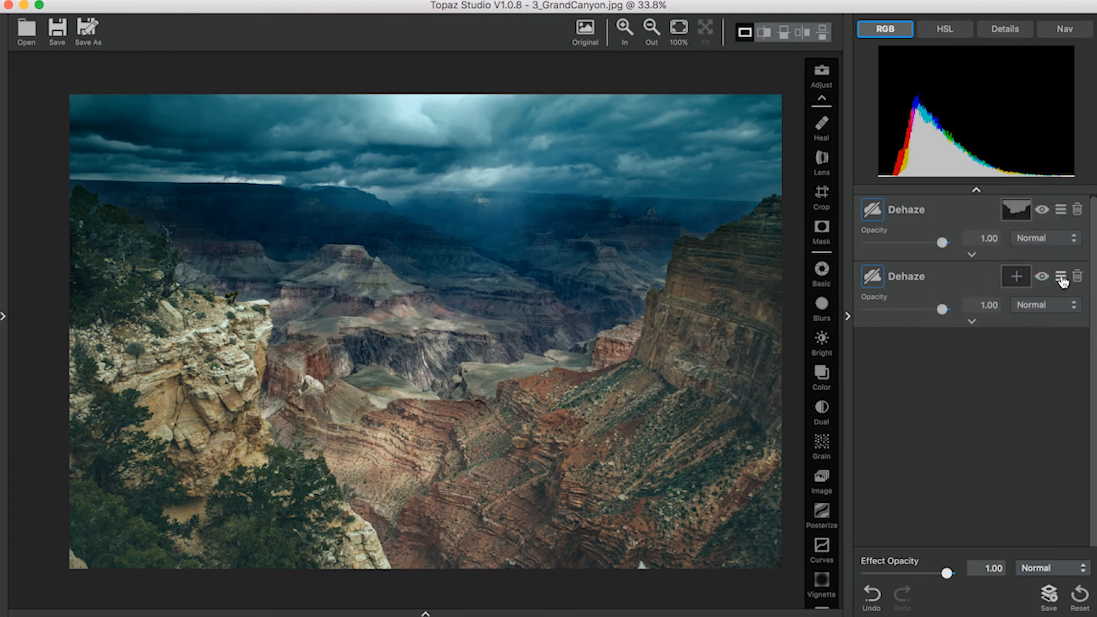
{"action": "left_click", "coordinate": [1058, 275]}
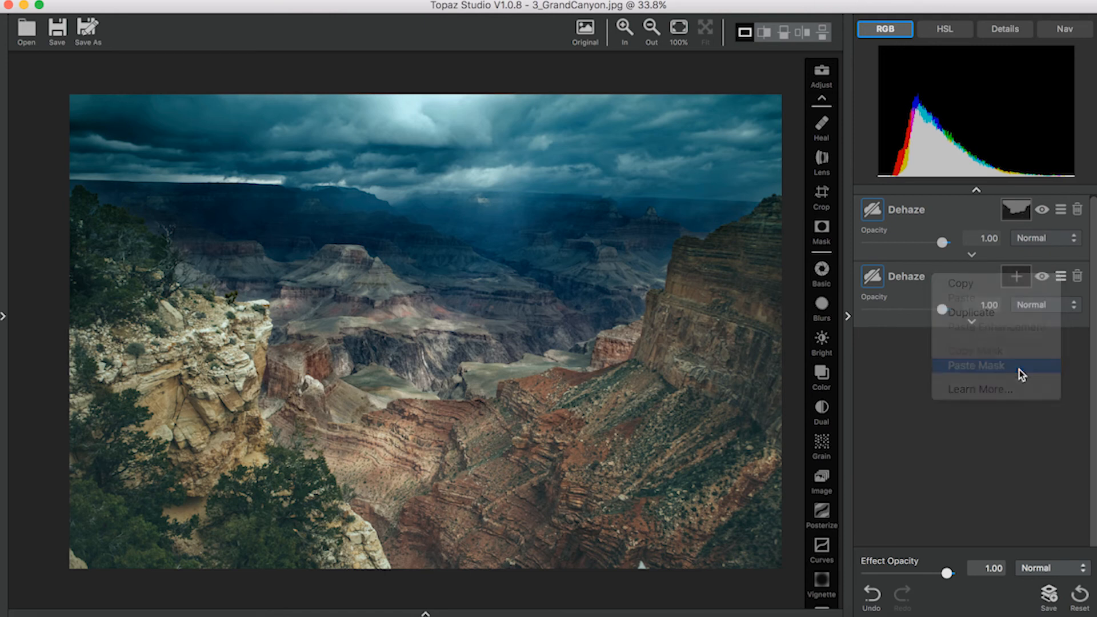
{"action": "left_click", "coordinate": [976, 366]}
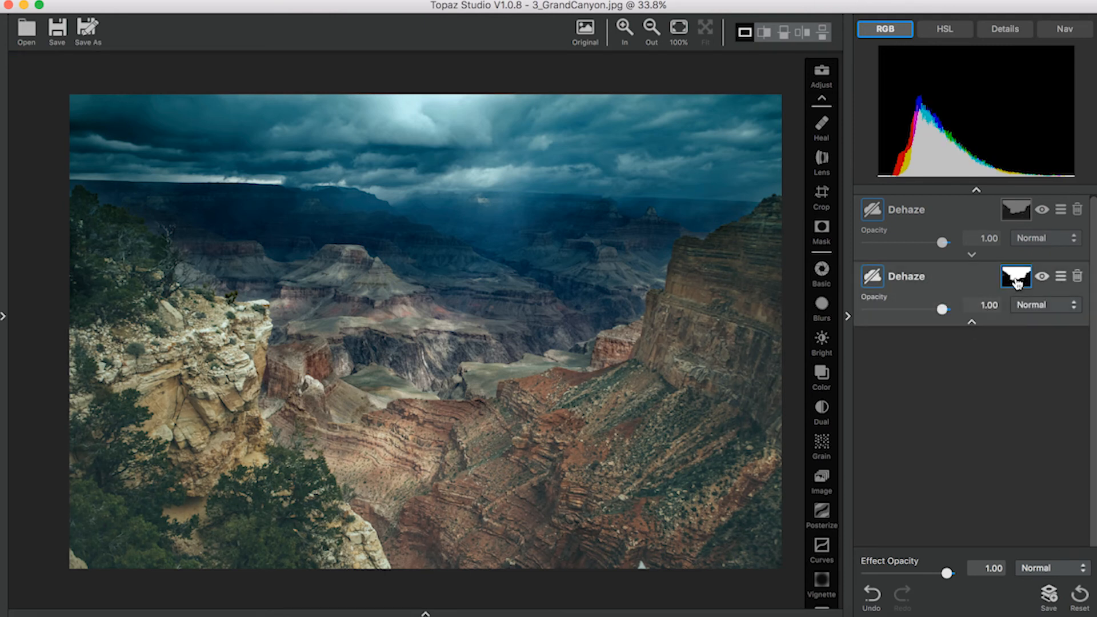
Invert the second Dehaze's mask so it affects only the canyon foreground.
{"action": "left_click", "coordinate": [1016, 277]}
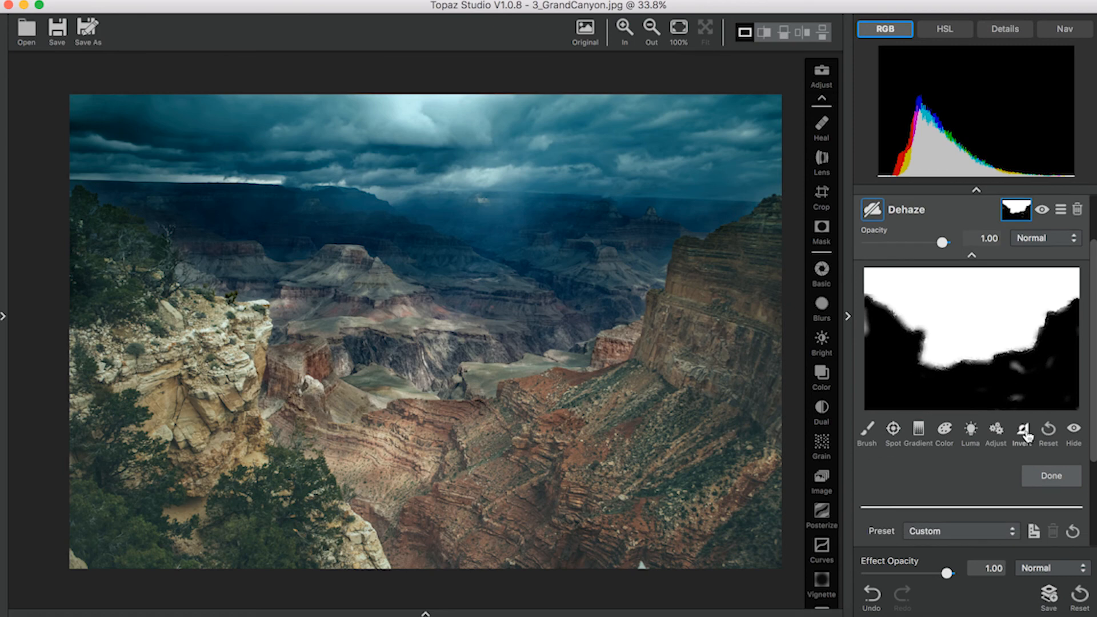
{"action": "left_click", "coordinate": [1022, 429]}
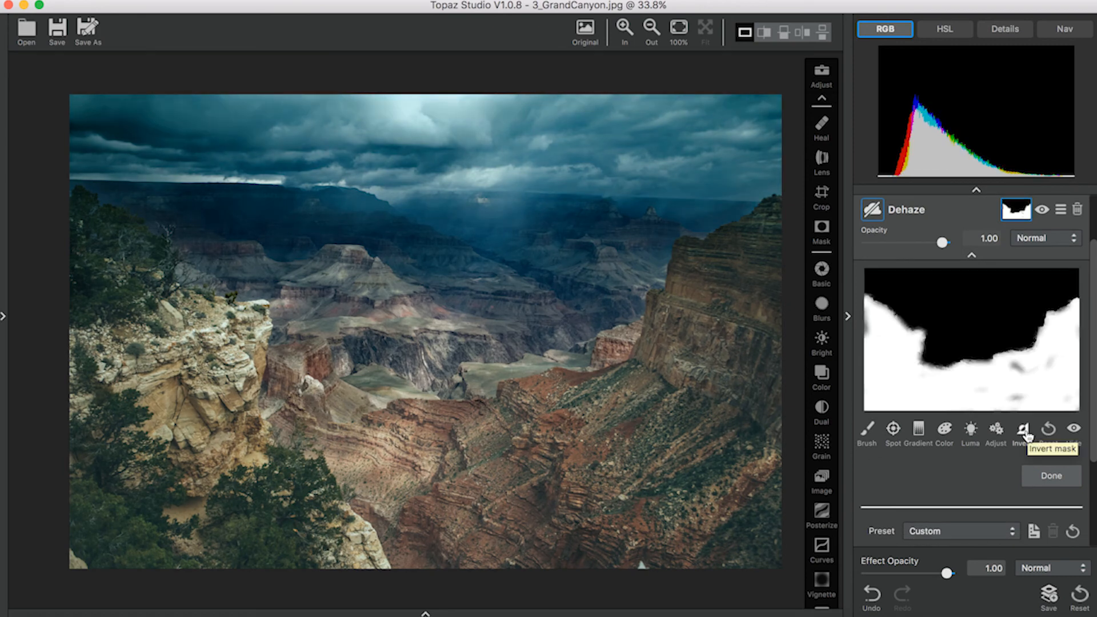
{"action": "mouse_move", "coordinate": [565, 485]}
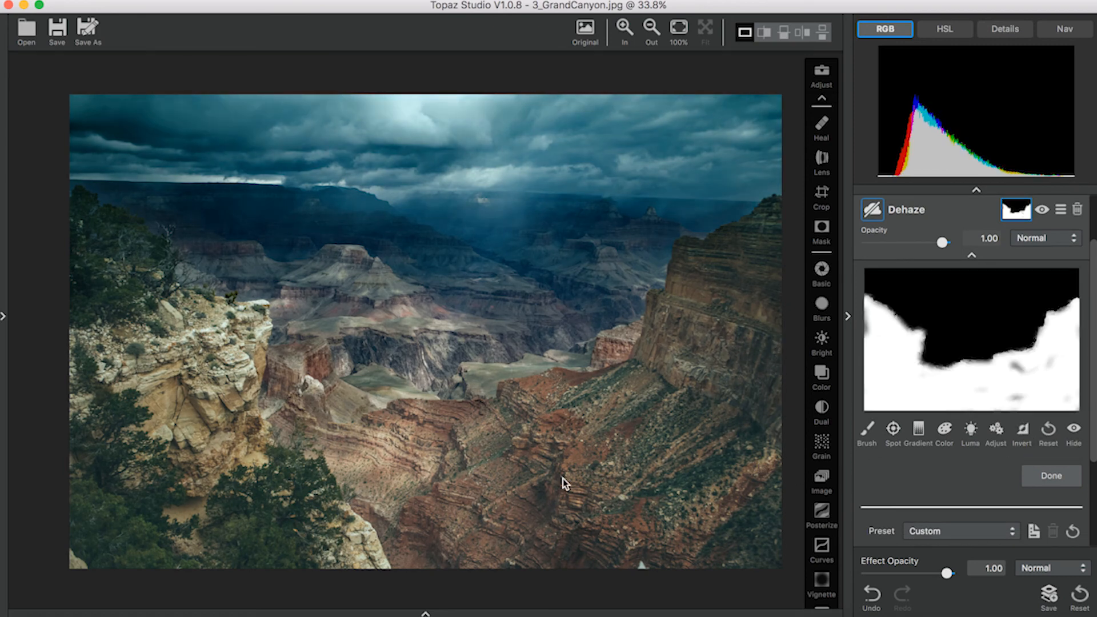